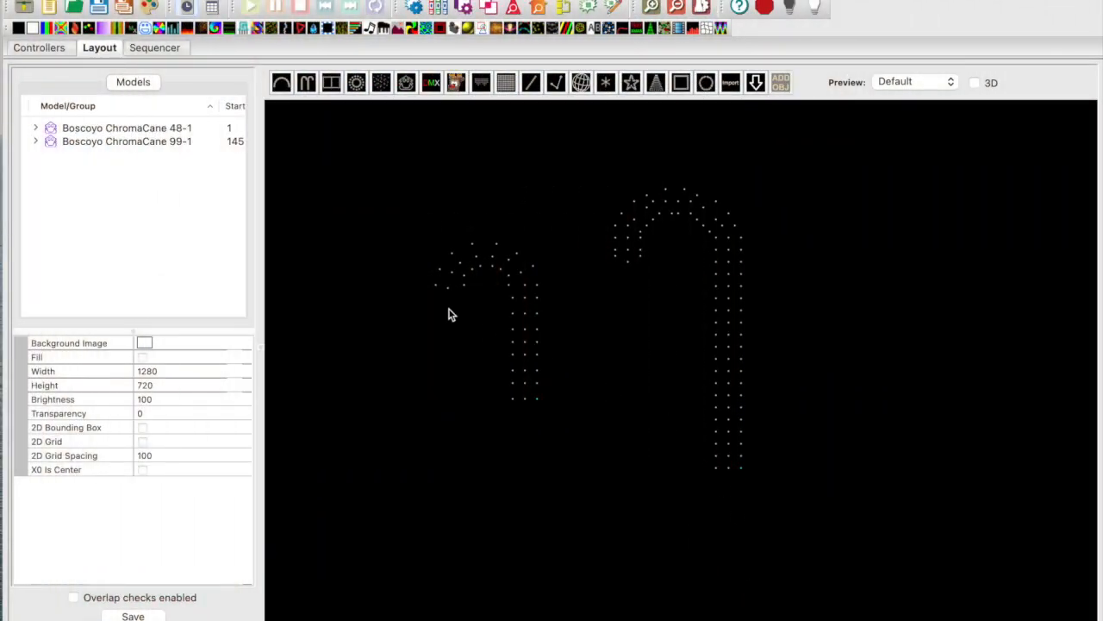
mouse_move(278, 253)
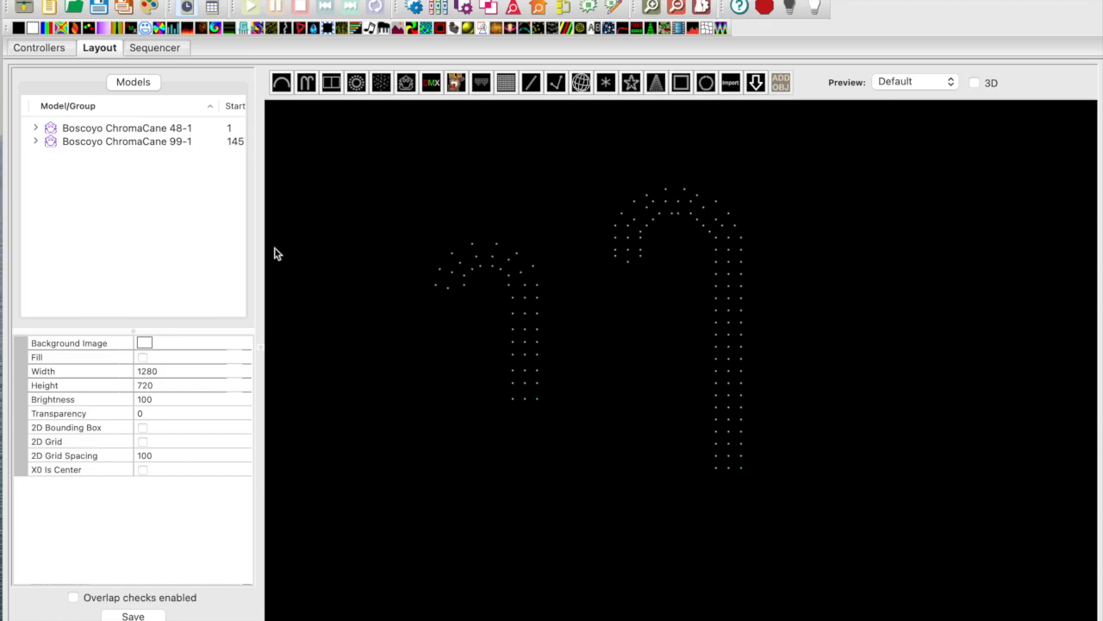
mouse_move(170, 130)
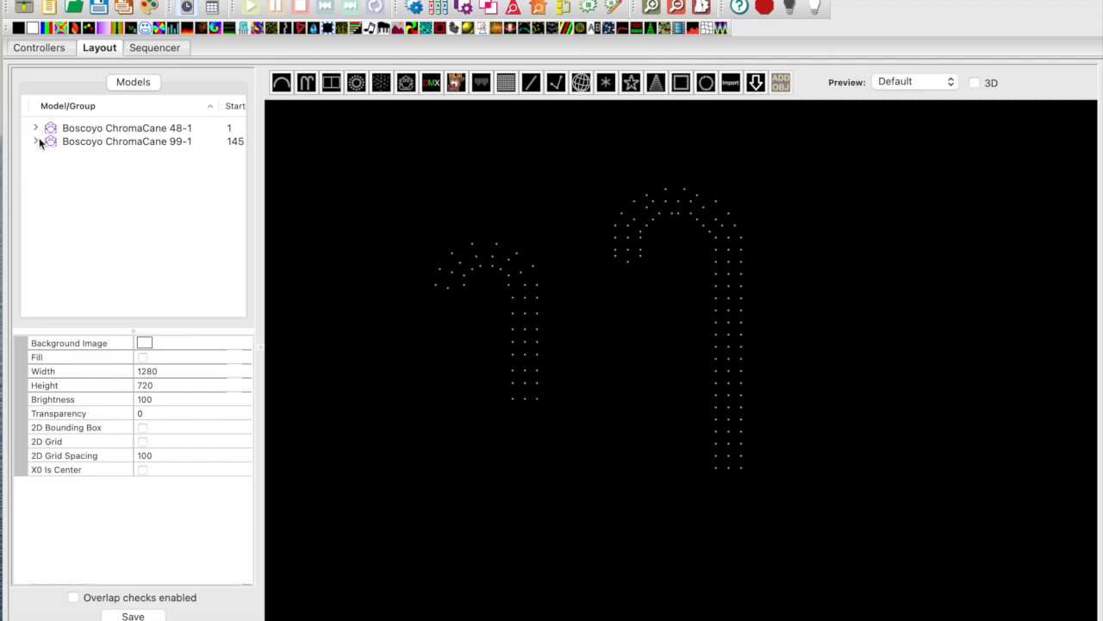
mouse_move(133, 147)
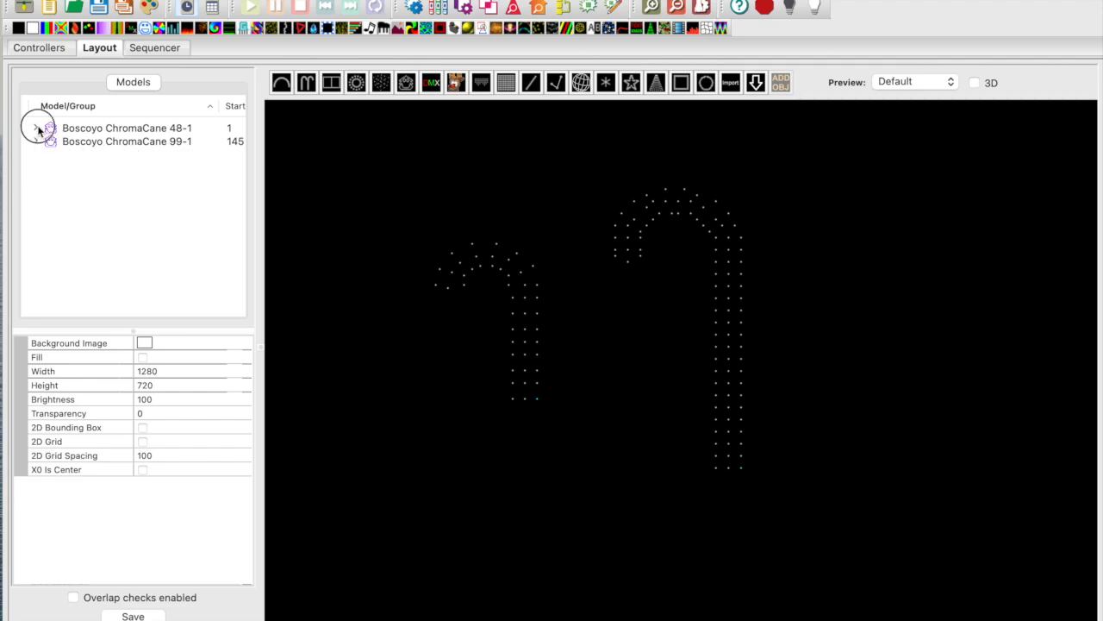
Expand Boscoyo ChromaCane 48-1 and ChromaCane 99-1 to list their submodels.
left_click(35, 127)
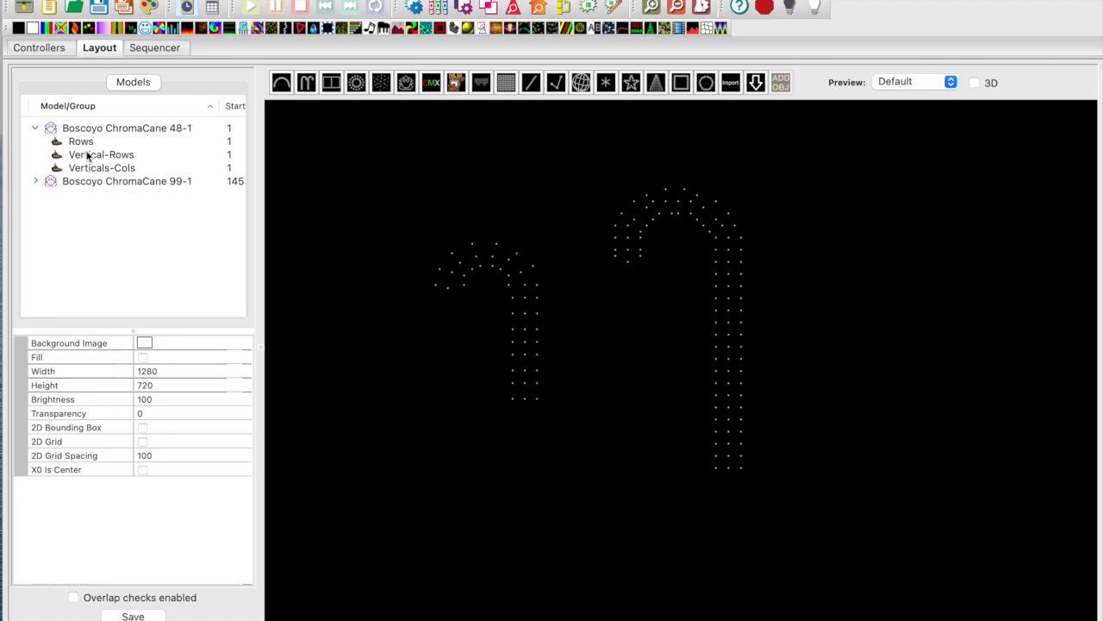
mouse_move(86, 173)
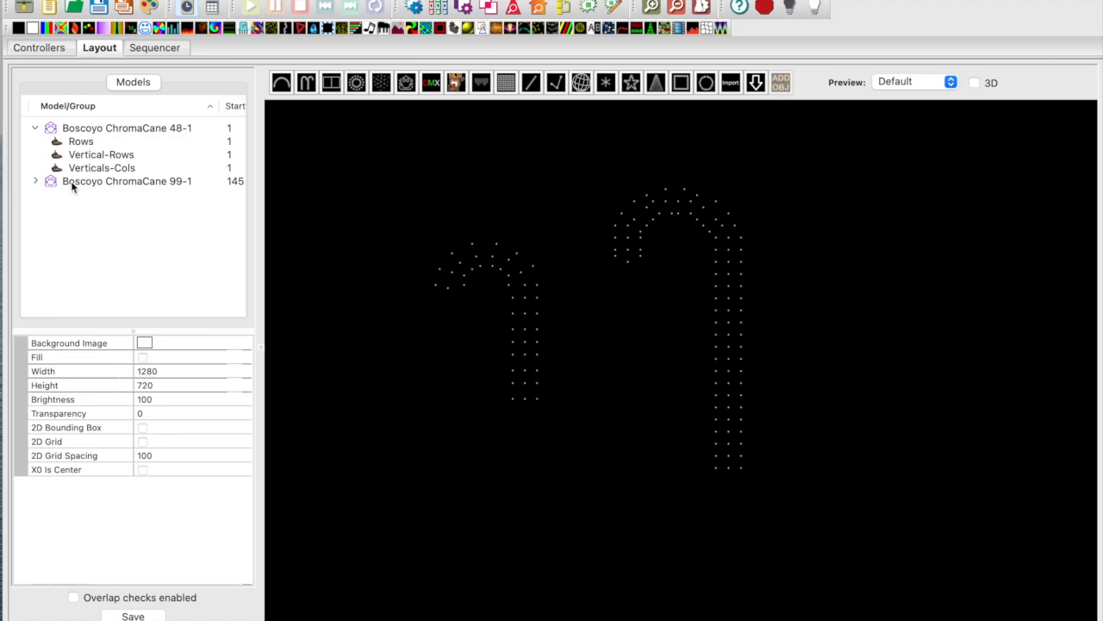
left_click(127, 181)
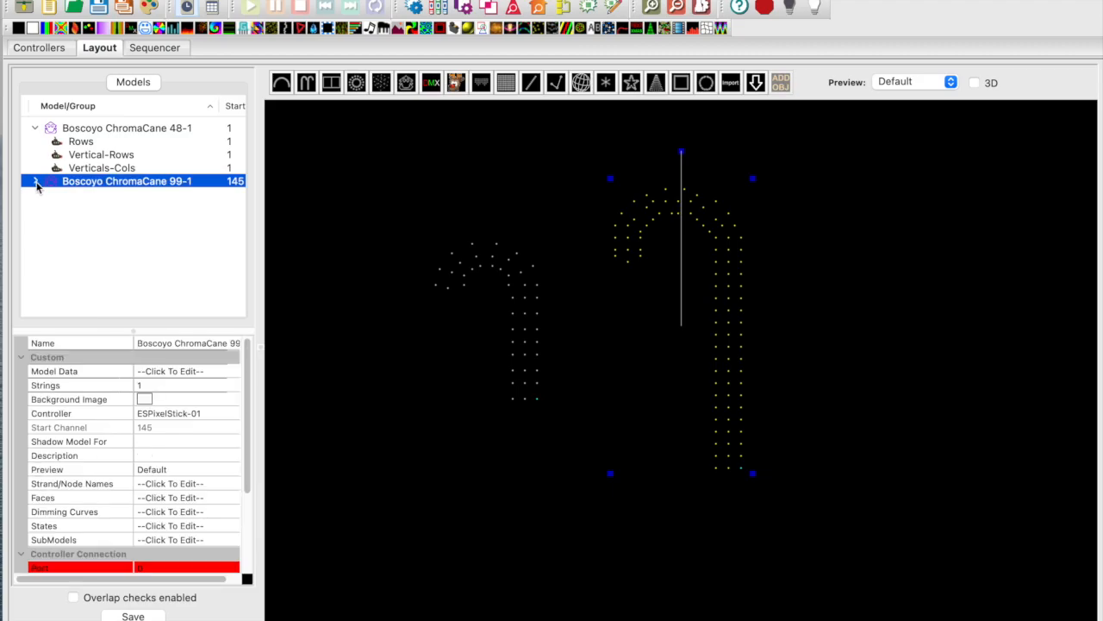
left_click(37, 181)
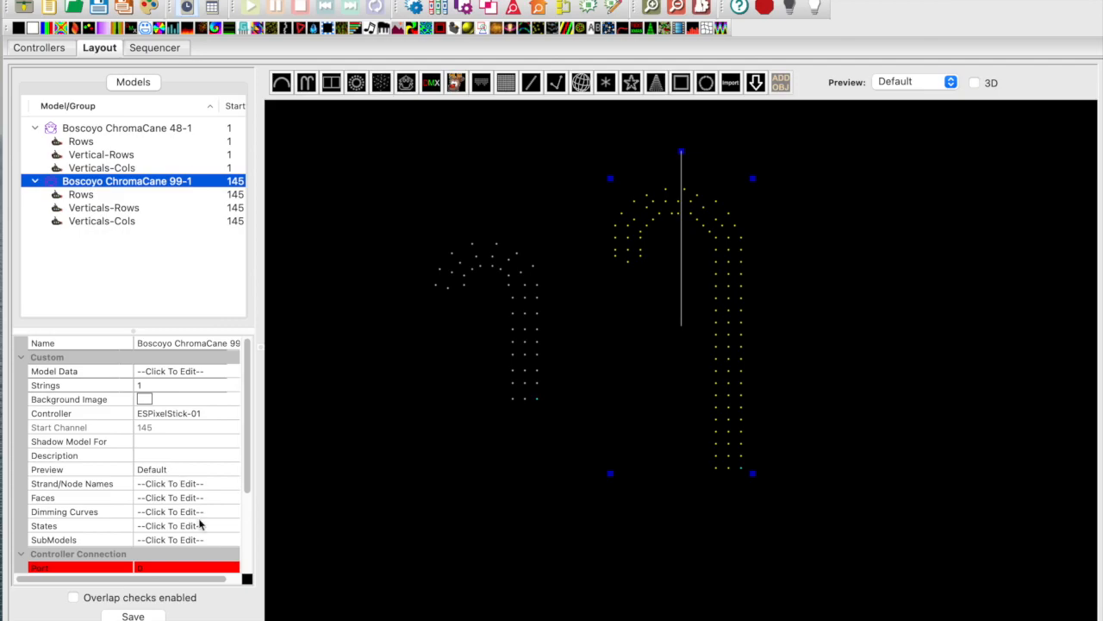
scroll("down", 3)
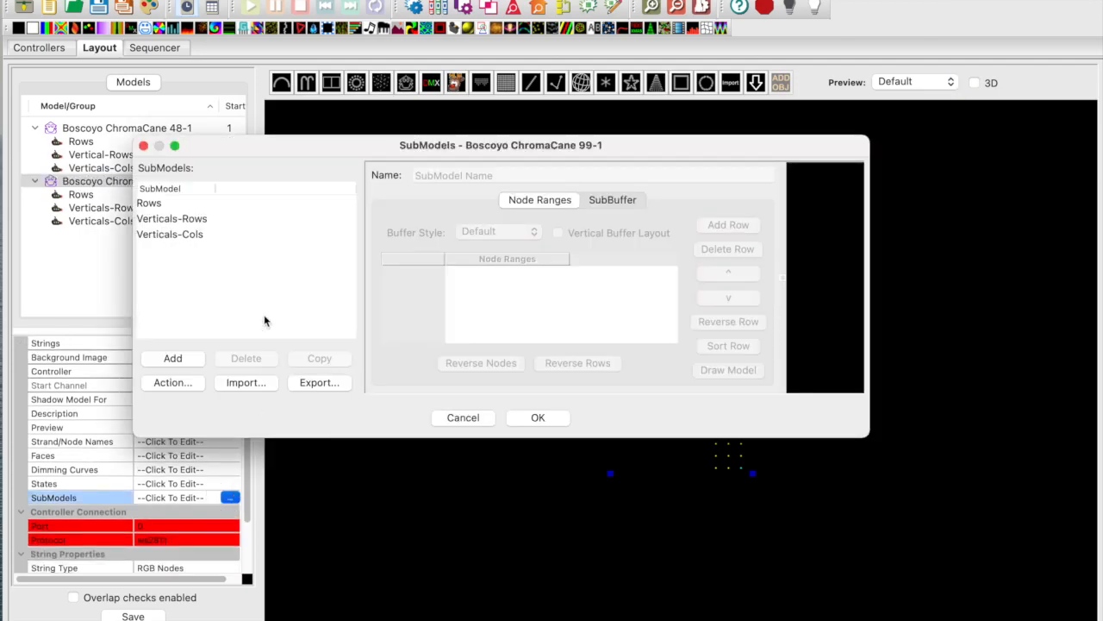
View node ranges of the Rows, Verticals-Cols and Verticals-Rows submodels of ChromaCane 99-1.
left_click(149, 203)
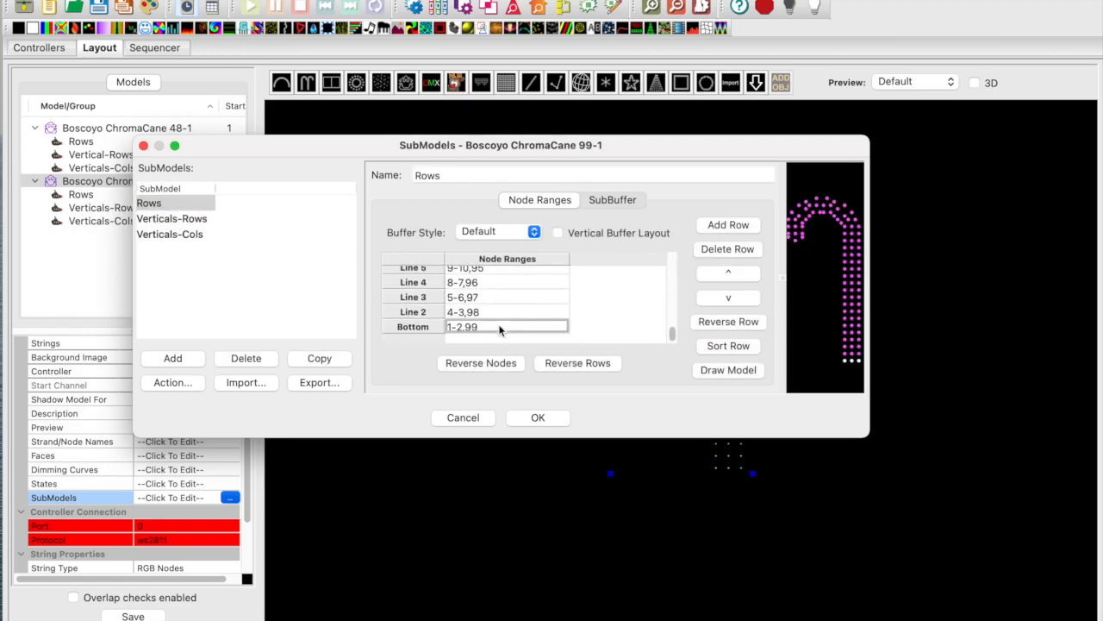
scroll("down", 3)
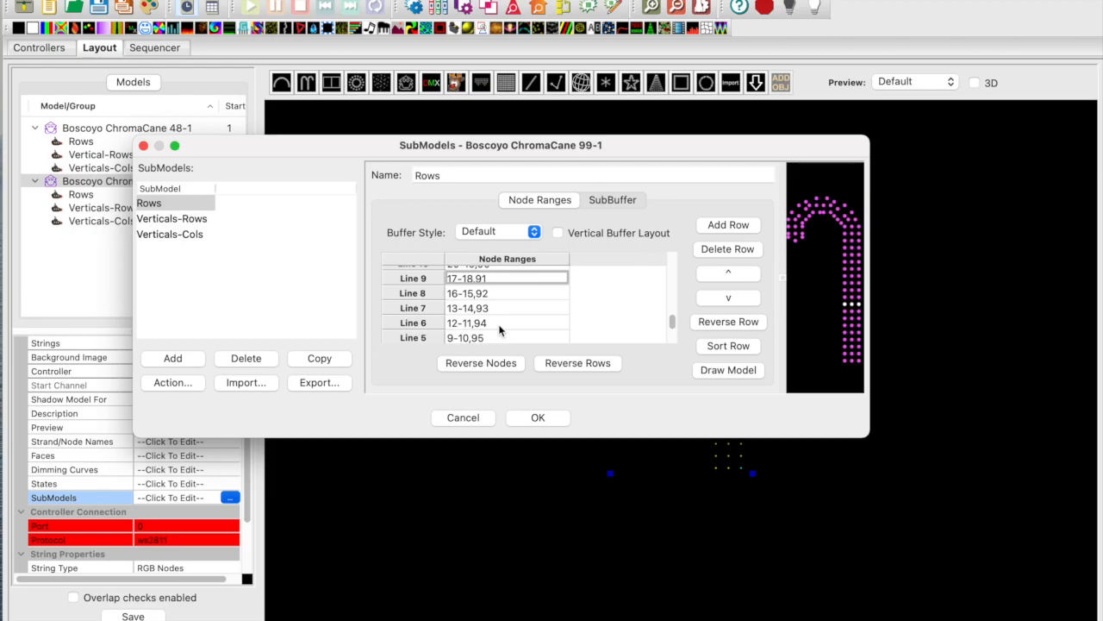
scroll("down", 3)
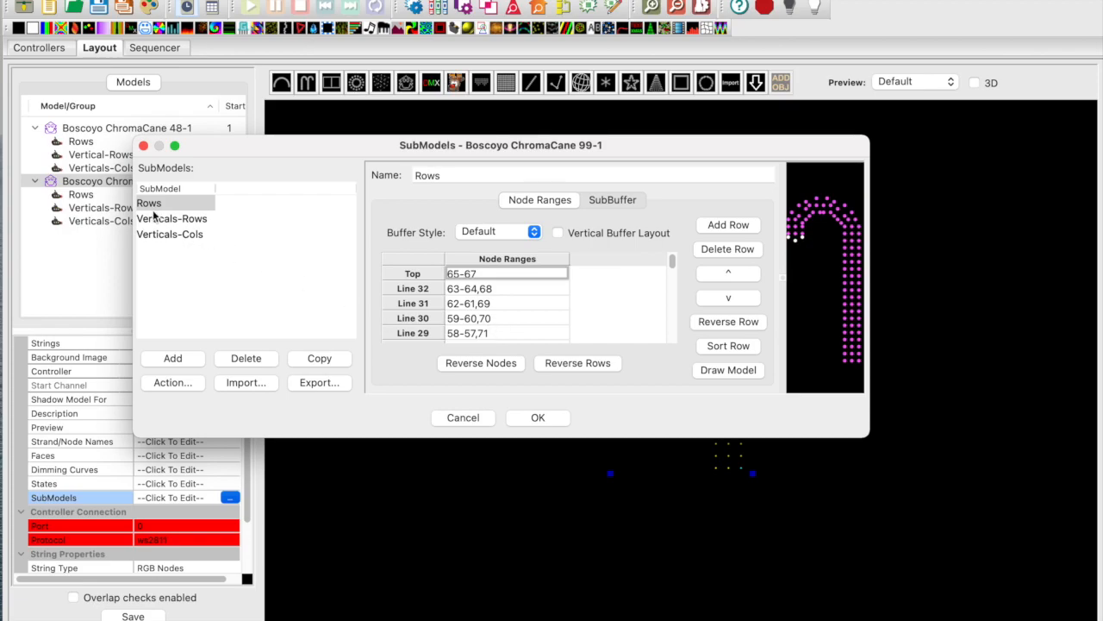
left_click(170, 233)
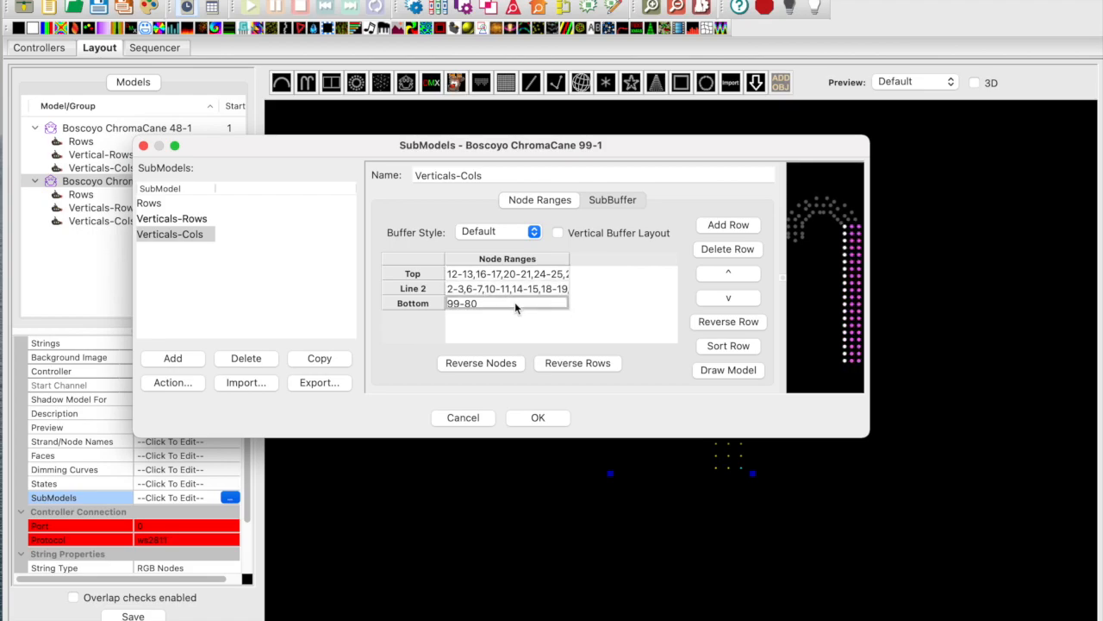
left_click(171, 218)
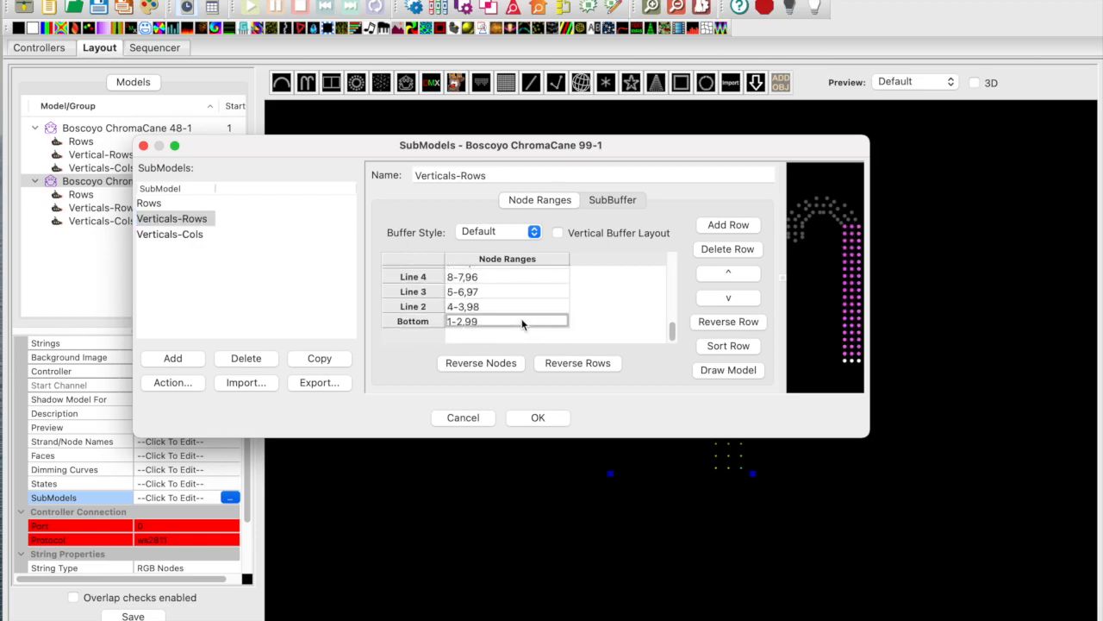
scroll("down", 3)
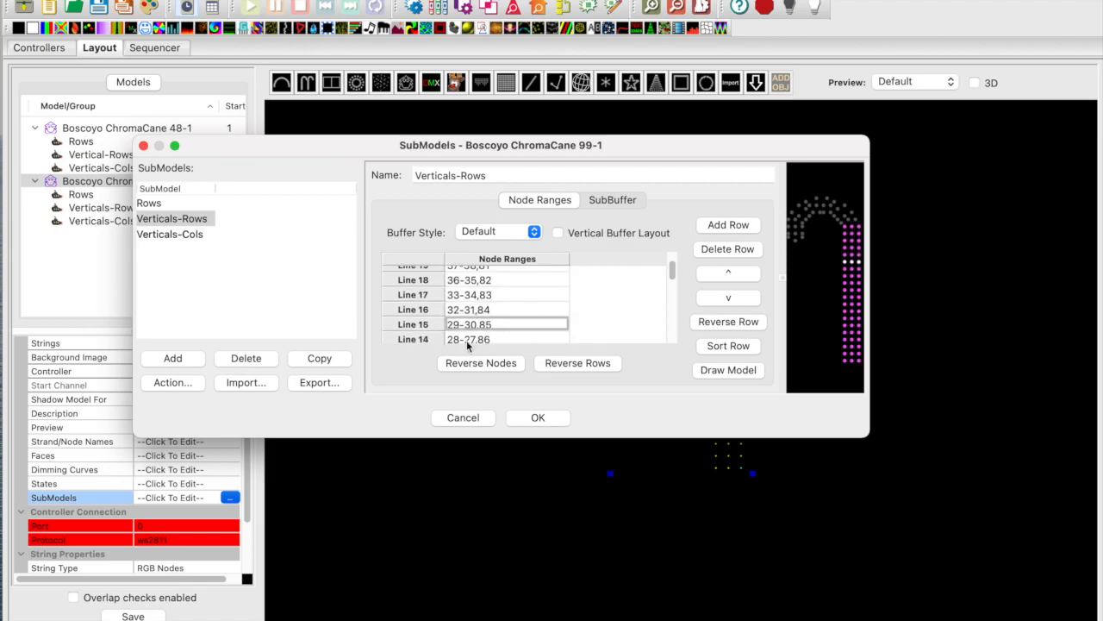
Close the SubModels dialog and save the layout.
left_click(537, 418)
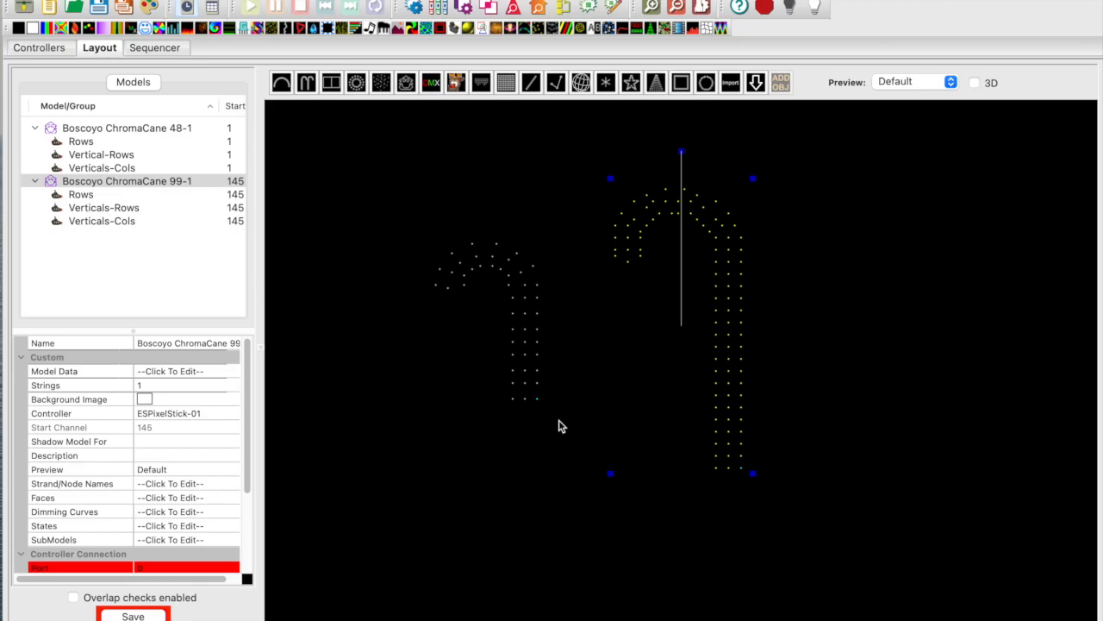
left_click(154, 47)
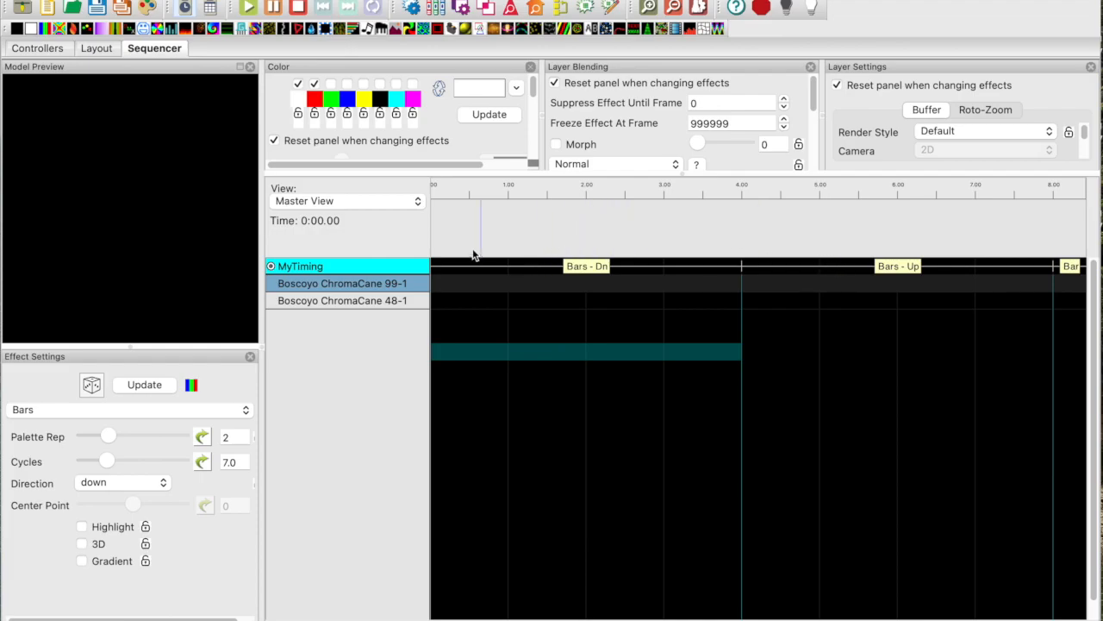
Expand the ChromaCane models in the sequencer to reveal their submodel Bars effects.
left_click(271, 283)
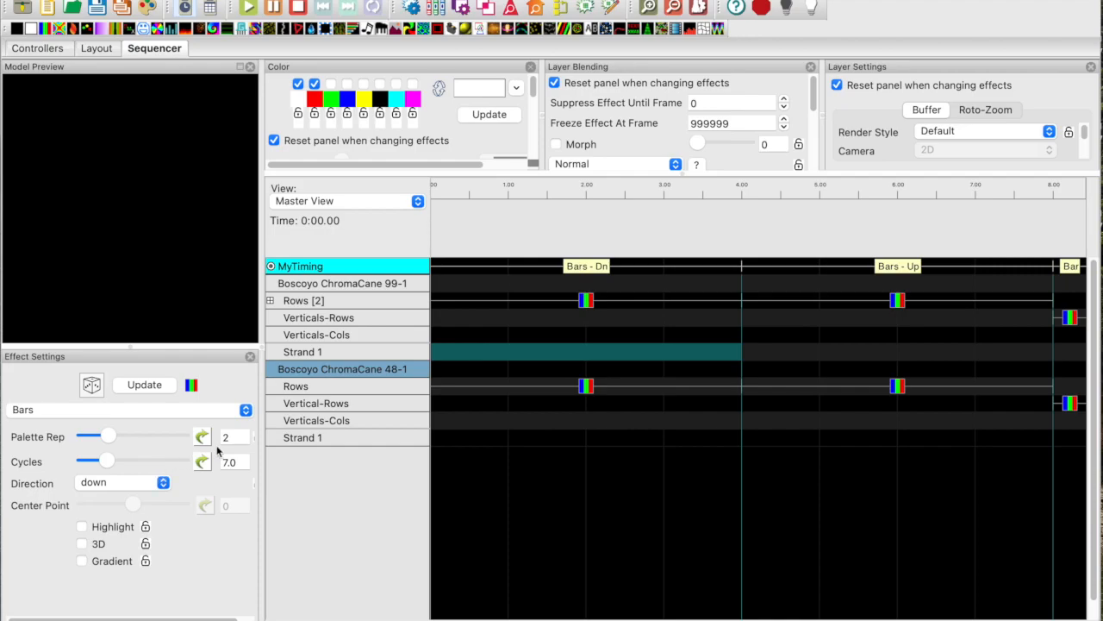
mouse_move(595, 101)
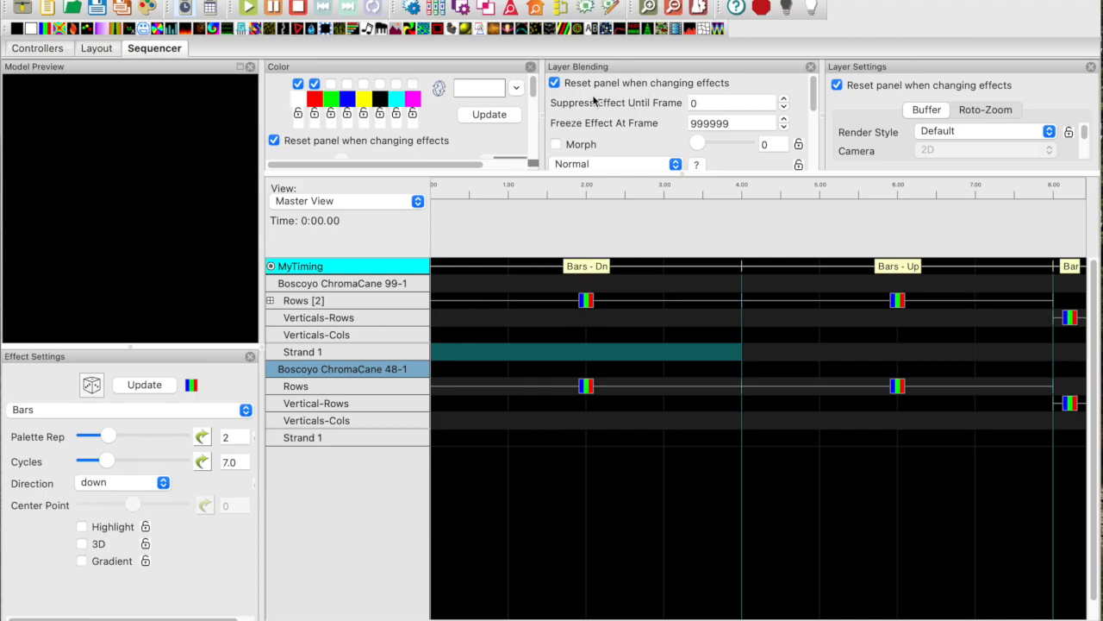
scroll("down", 3)
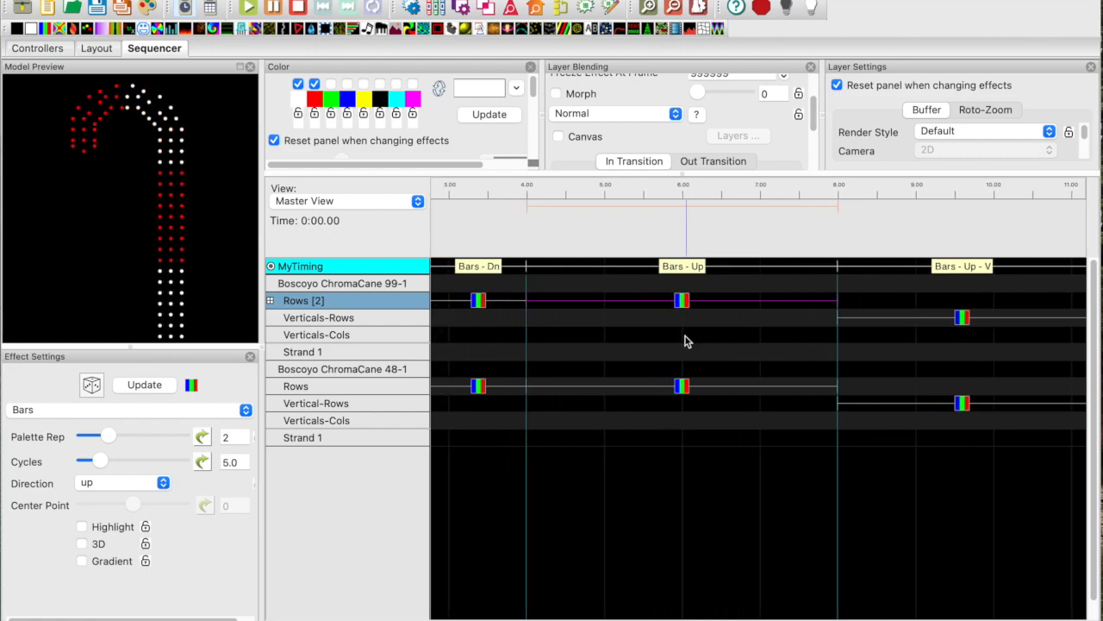
Try up, expand and compress directions on the Rows Bars effect.
left_click(121, 481)
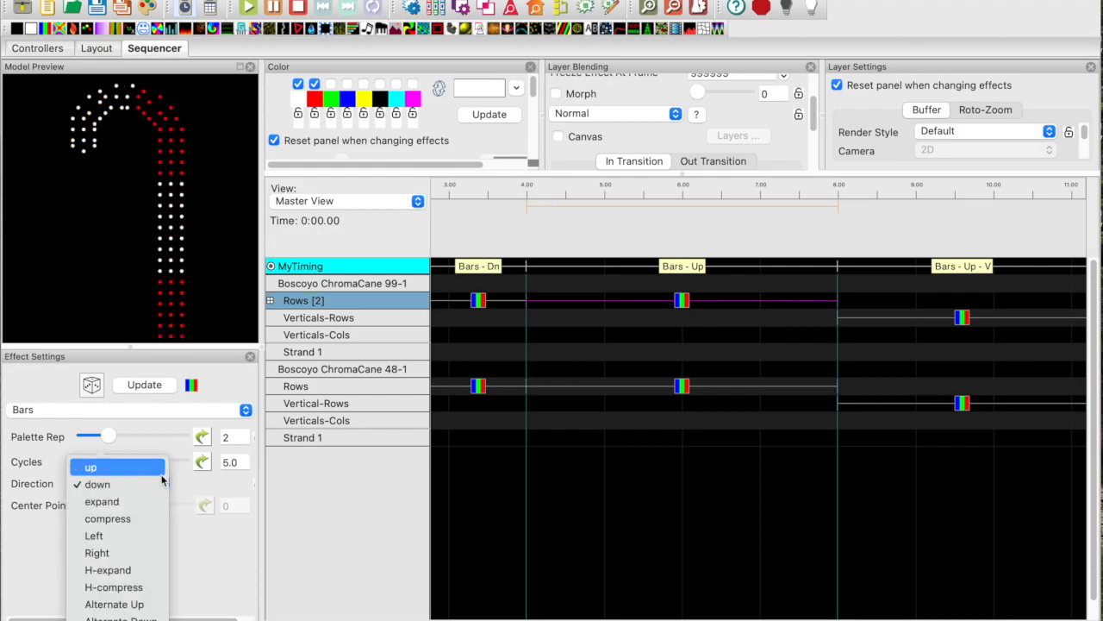
left_click(91, 467)
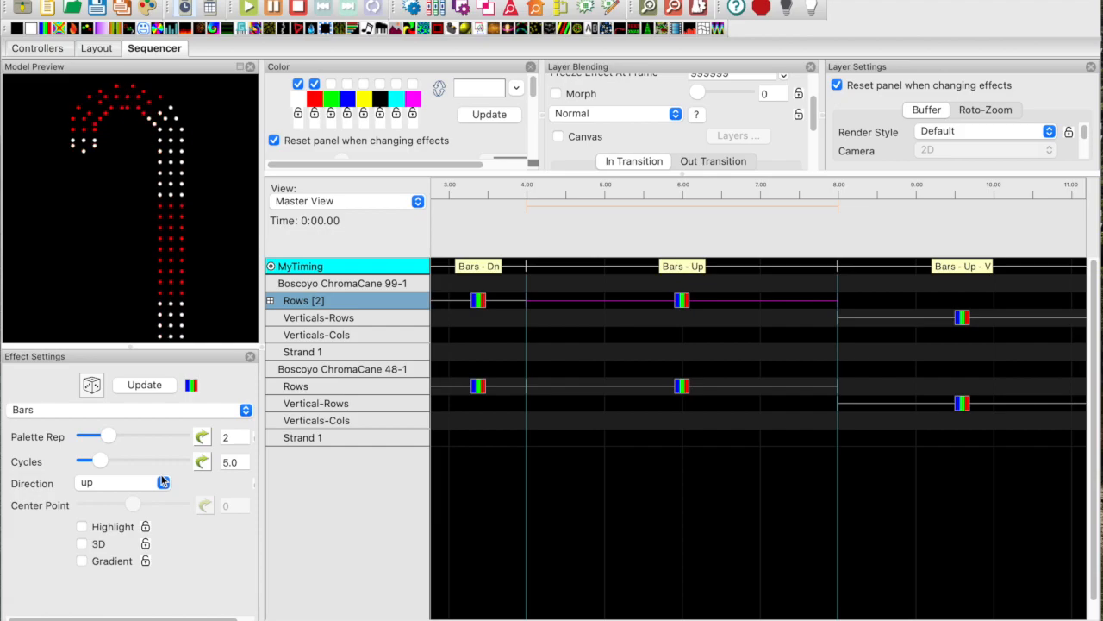
left_click(124, 482)
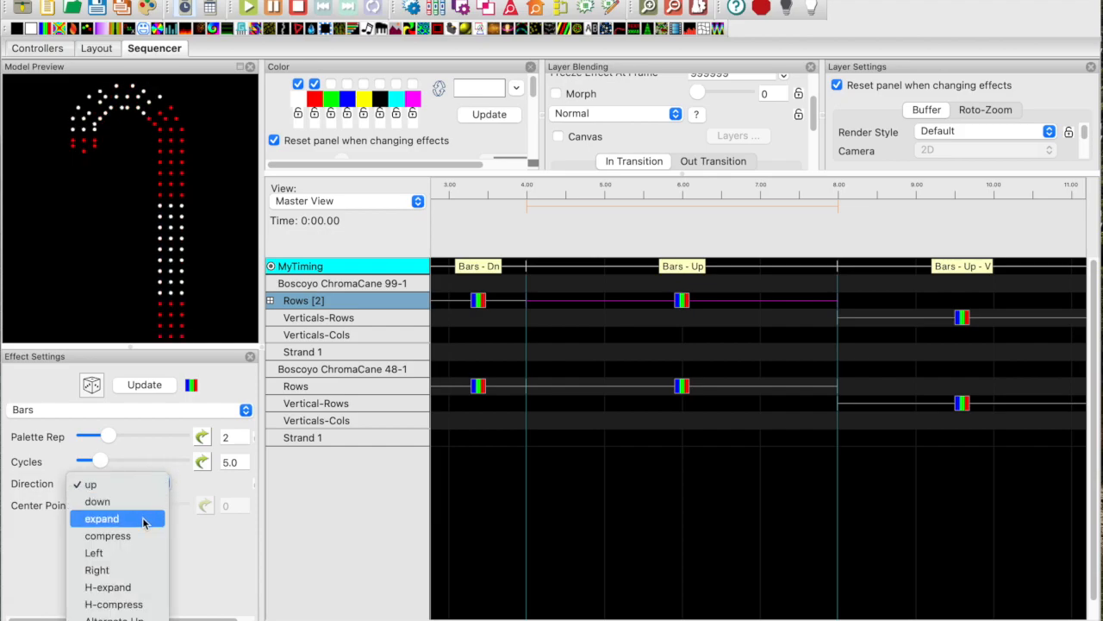
left_click(102, 518)
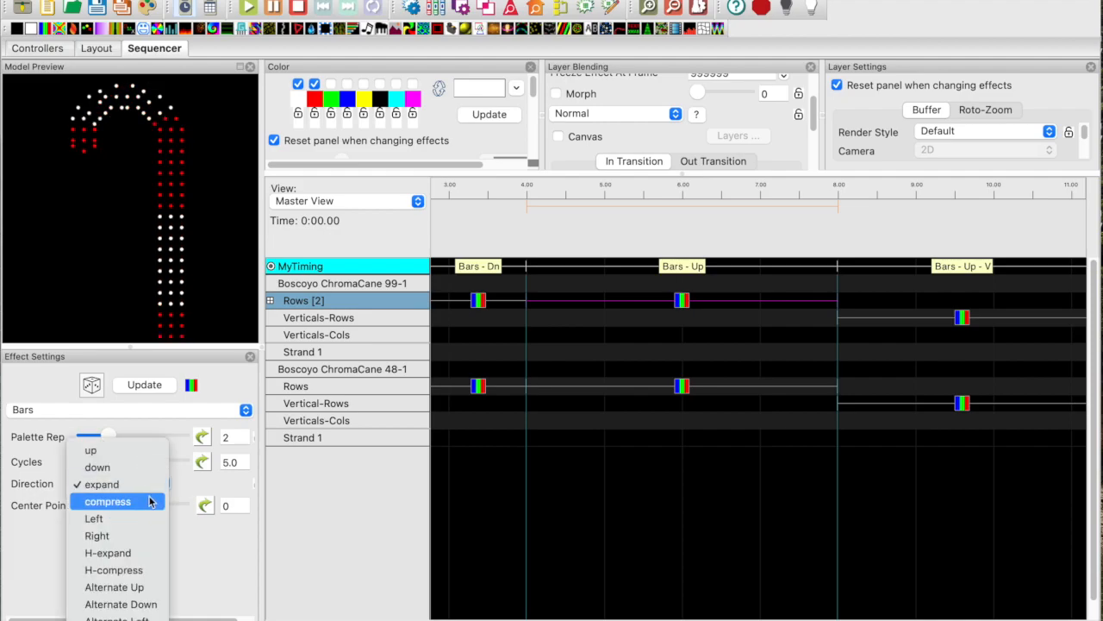
left_click(107, 501)
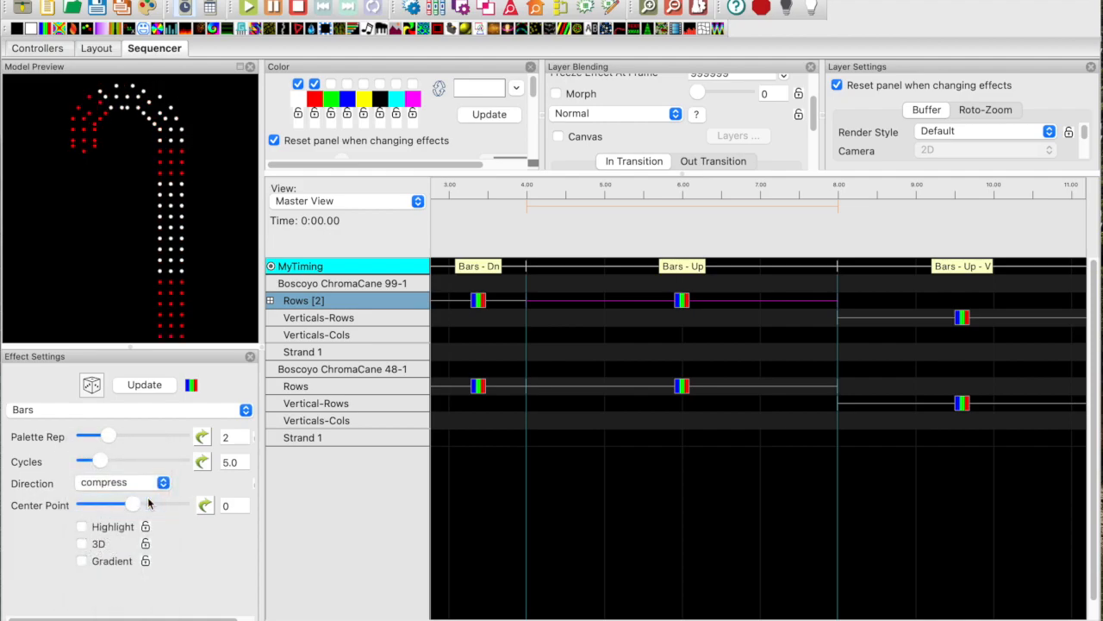
left_click(82, 543)
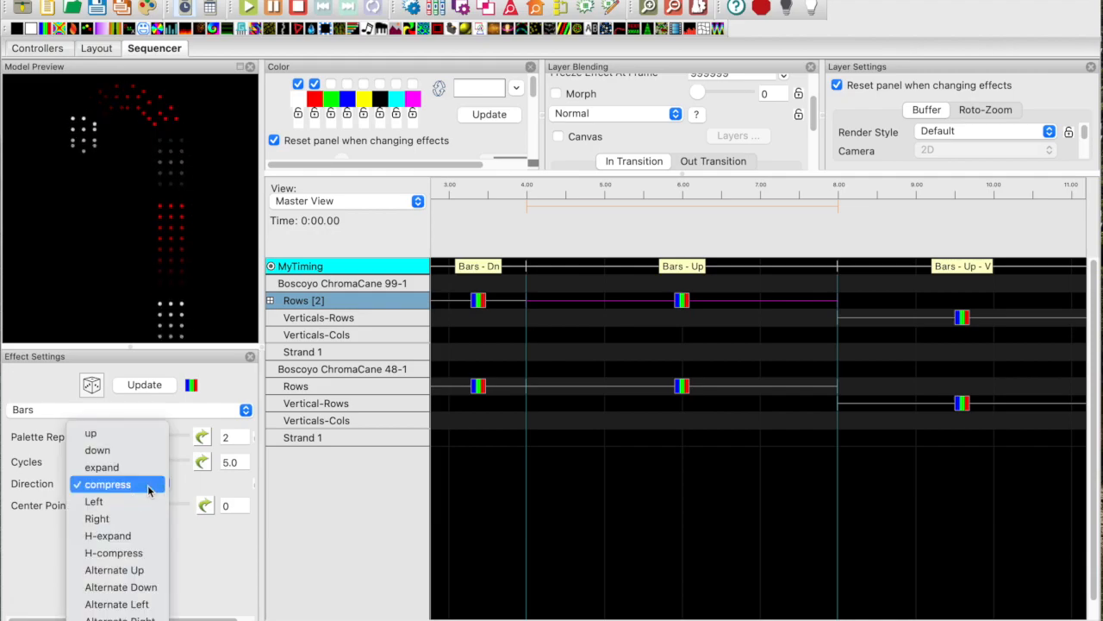
left_click(101, 466)
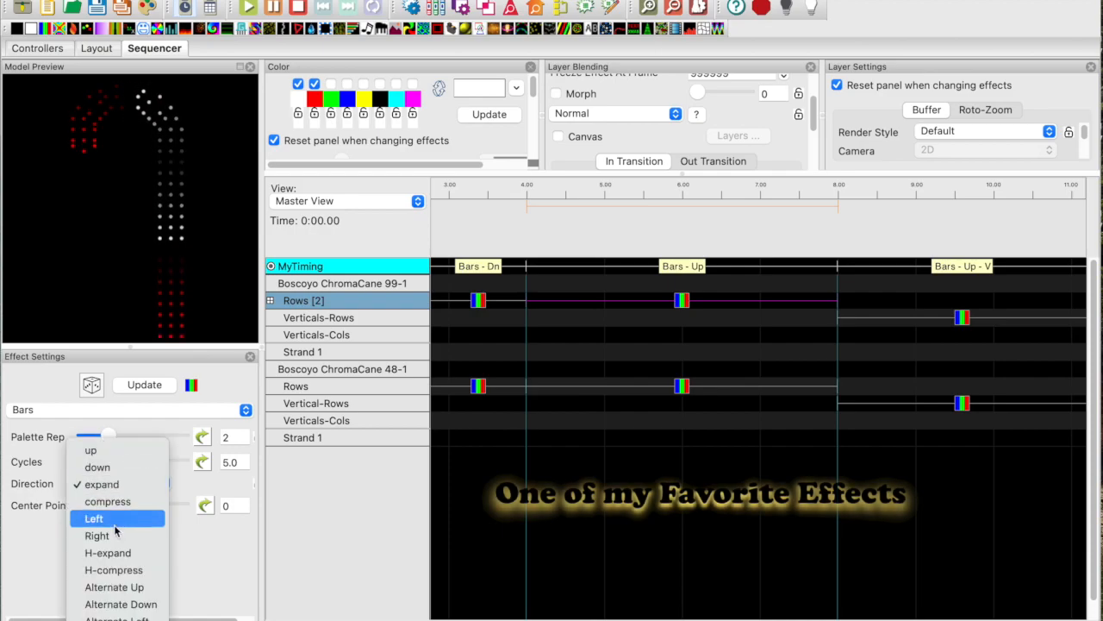
Set the Rows Bars direction to Left, then change it to Right.
left_click(93, 518)
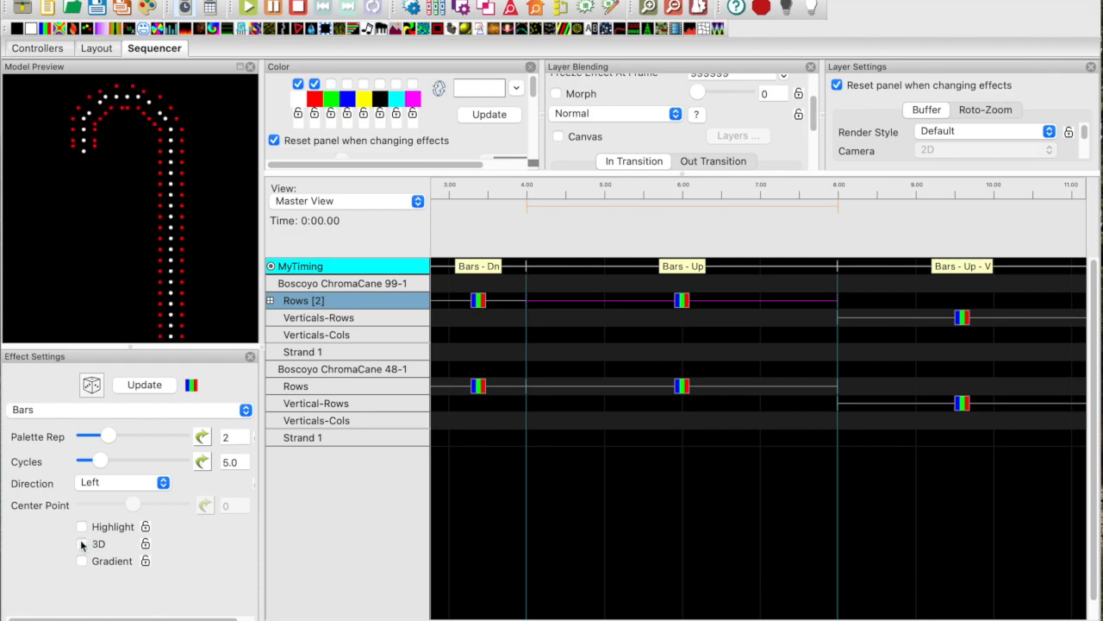
left_click(120, 482)
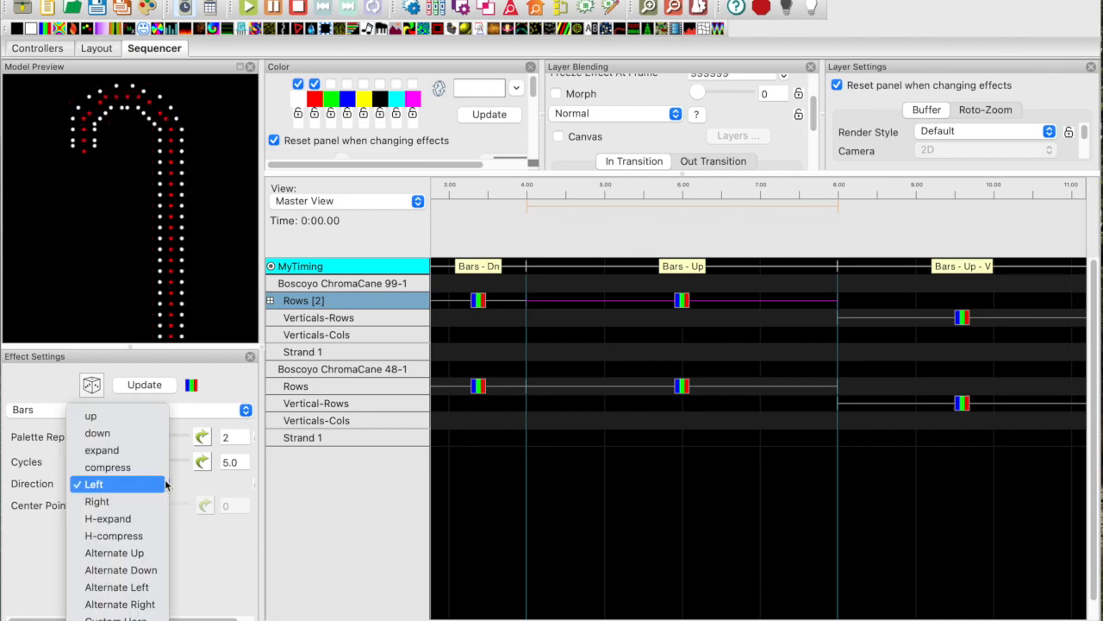
left_click(96, 501)
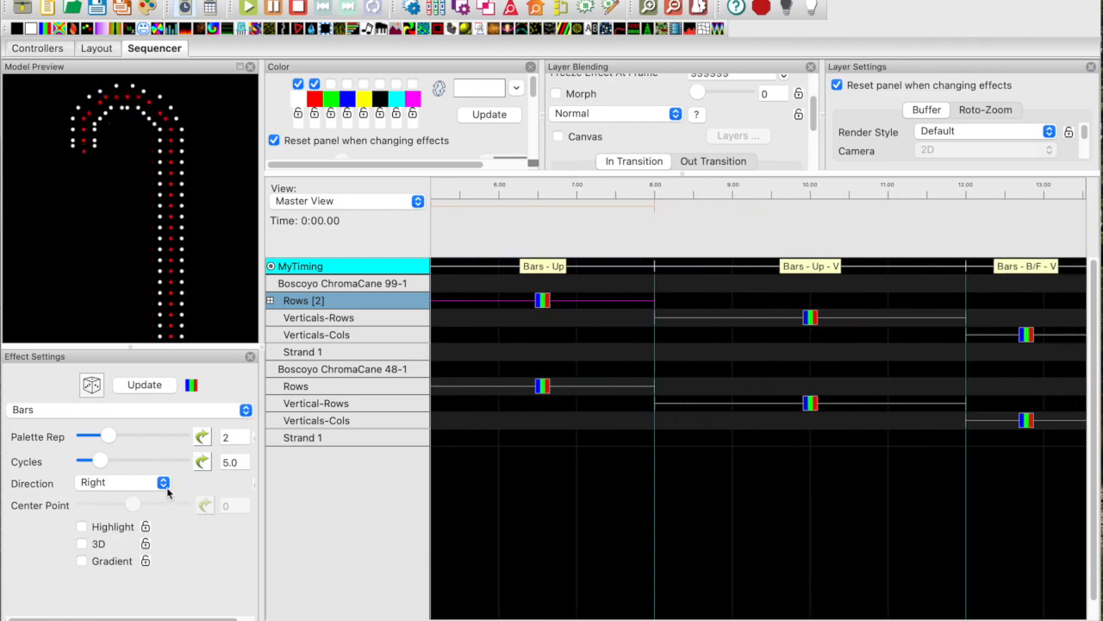
left_click(120, 482)
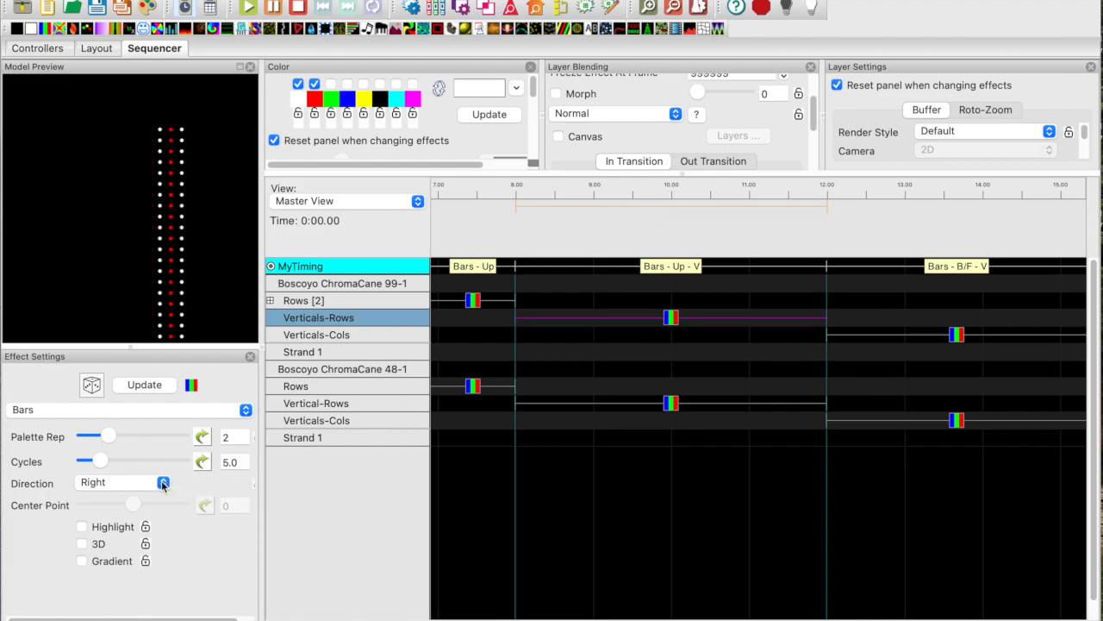
Try up, down and compress directions on the Bars - Up - V effect.
left_click(163, 482)
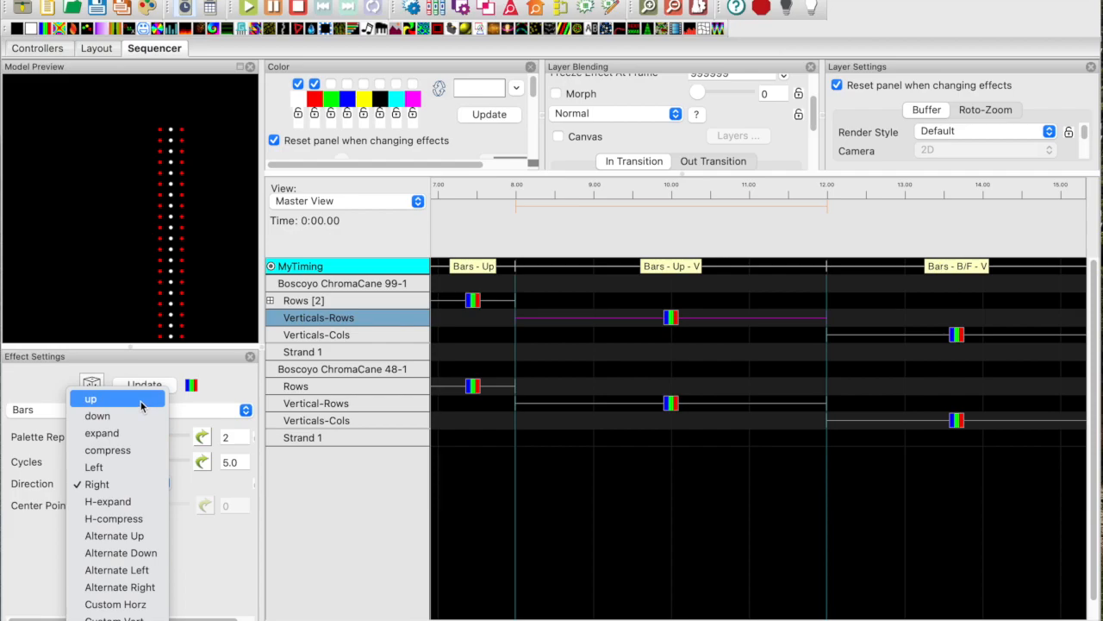
left_click(90, 398)
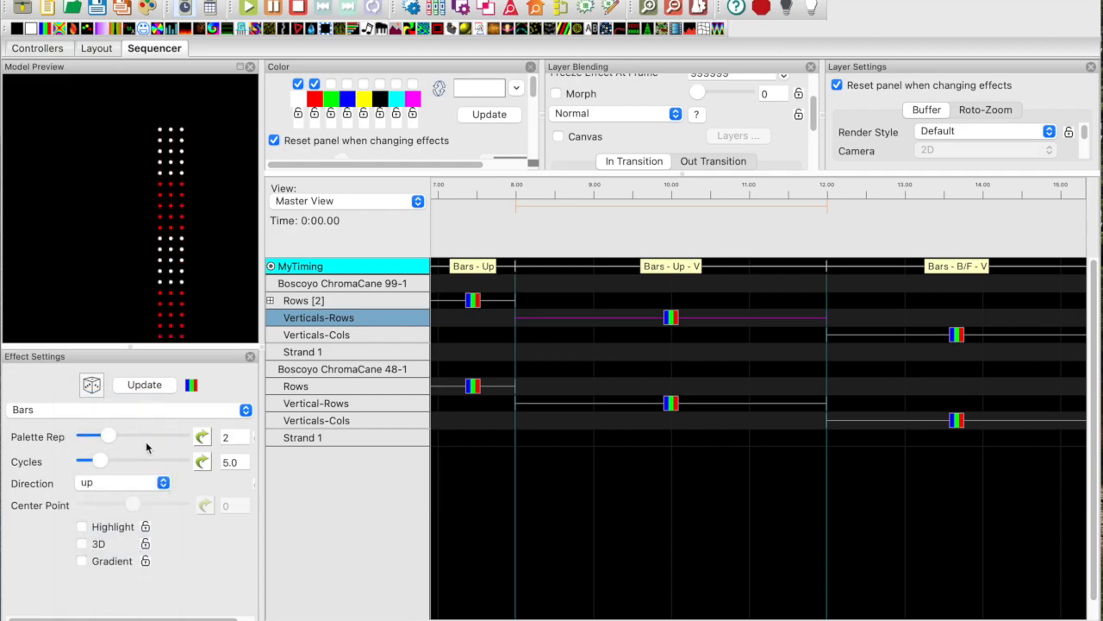
left_click(121, 481)
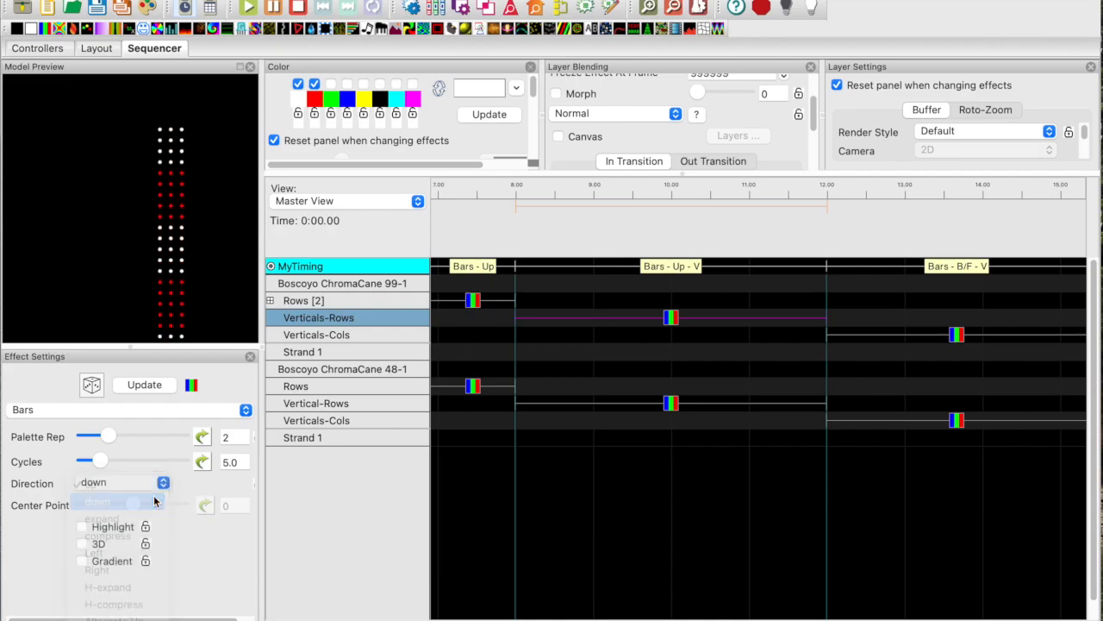
left_click(121, 482)
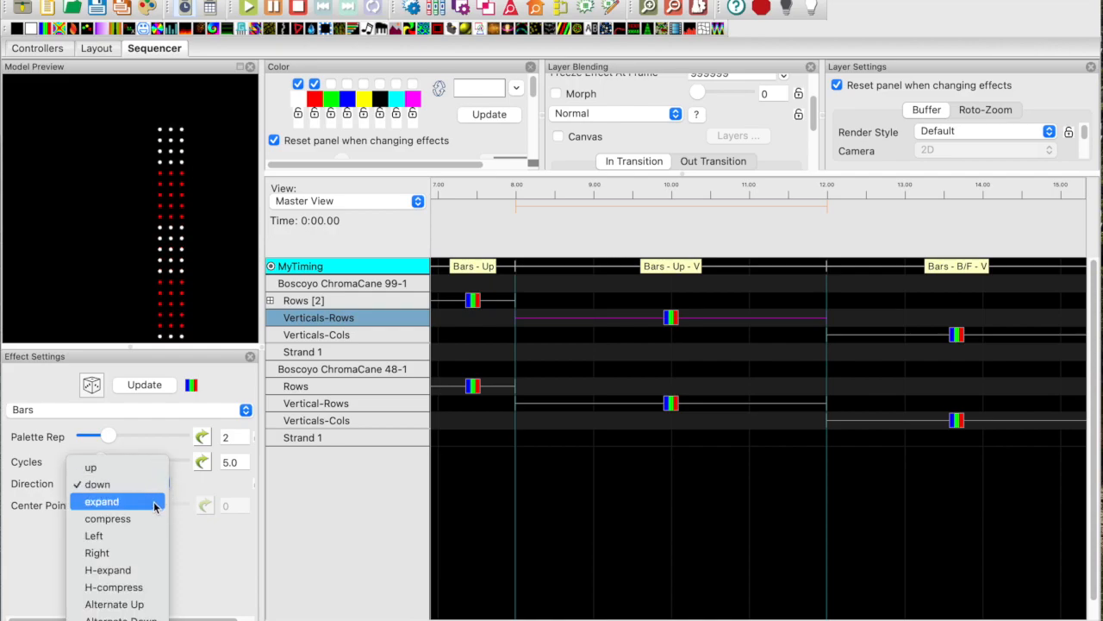
left_click(107, 518)
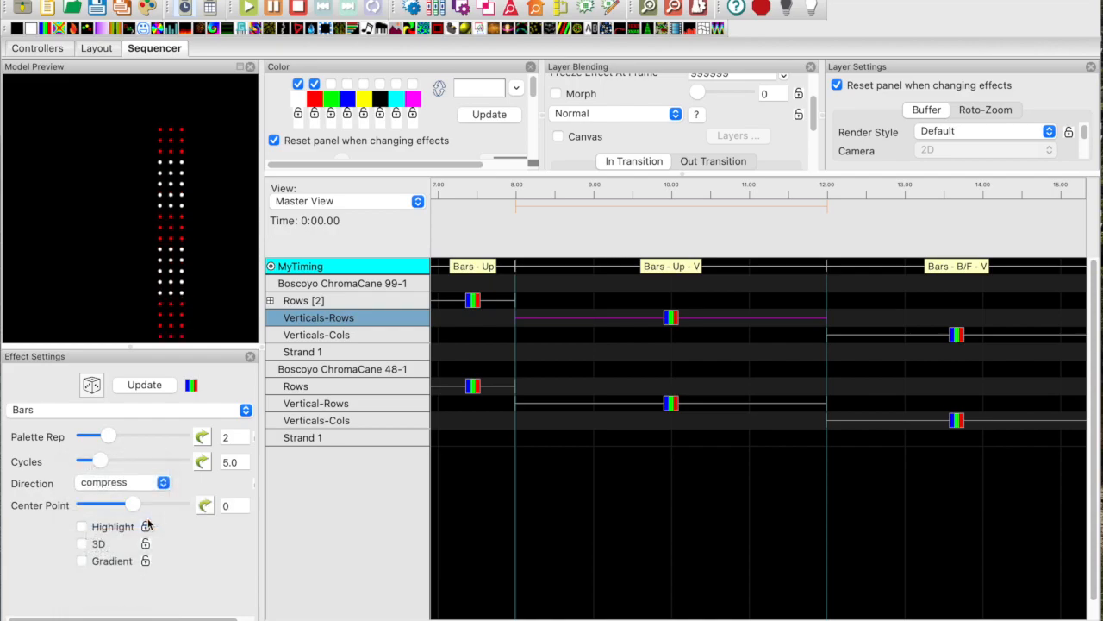
Try expand with 3D, then set the vertical Bars direction back to up.
left_click(124, 482)
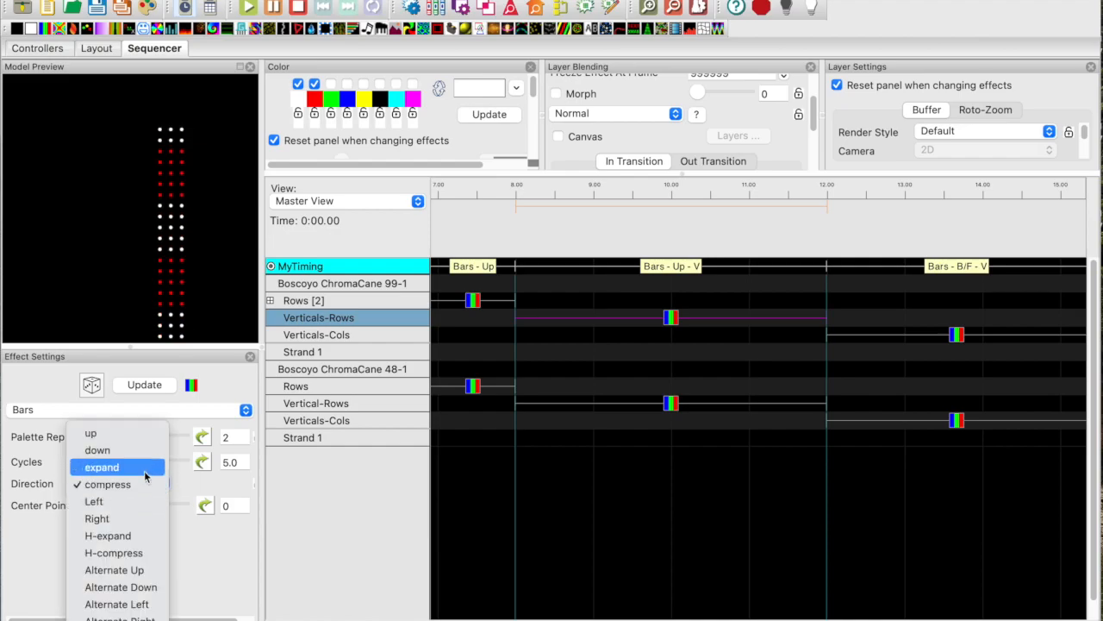
left_click(102, 467)
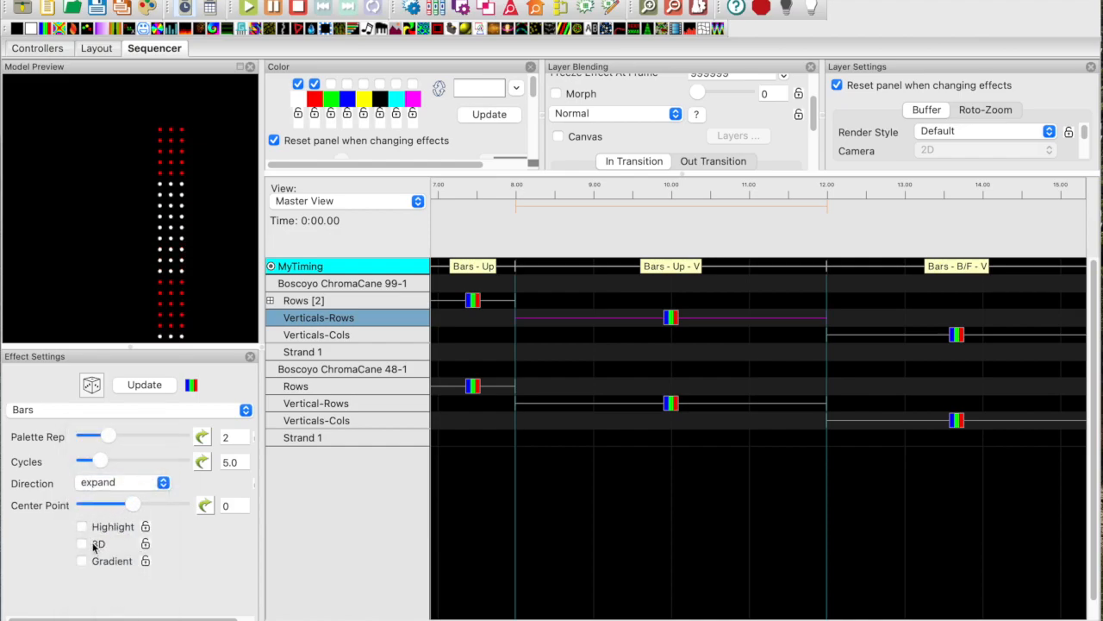
left_click(81, 544)
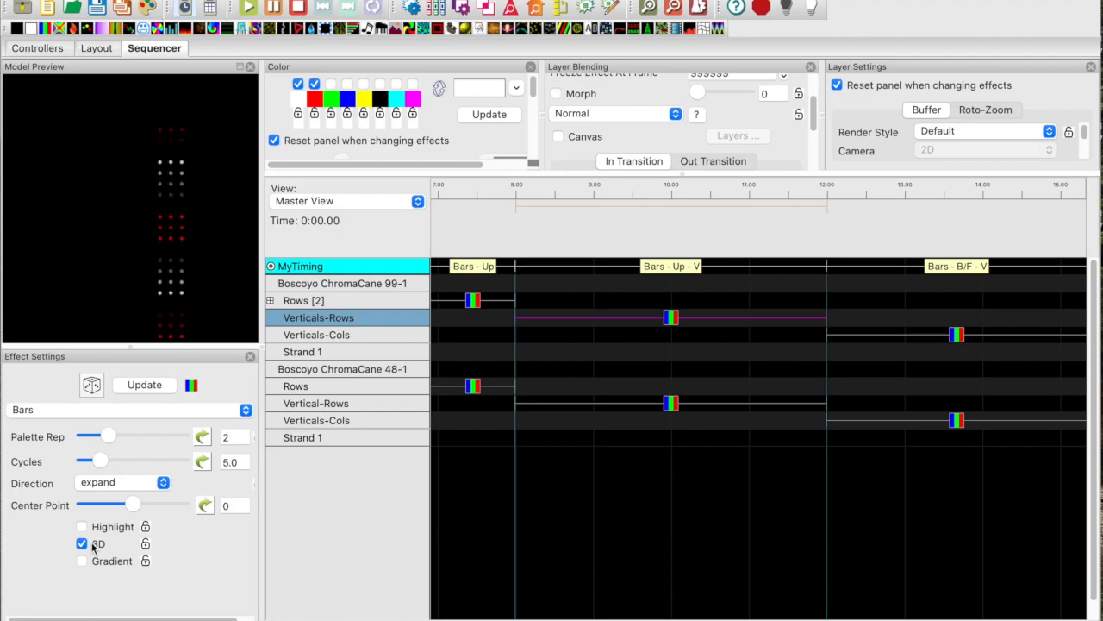
left_click(82, 543)
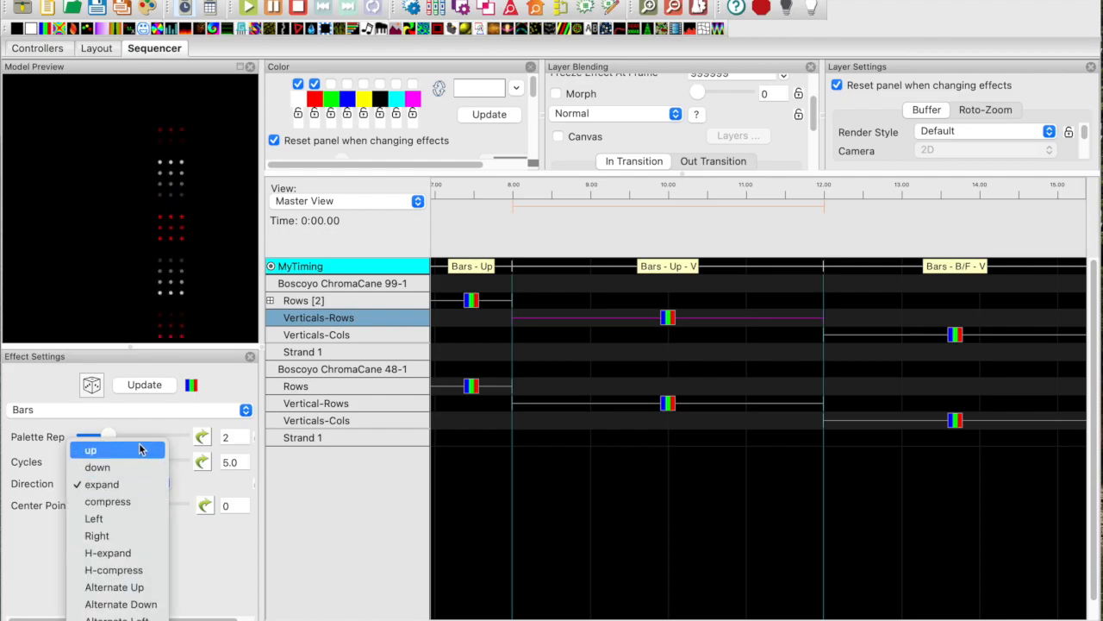
left_click(90, 449)
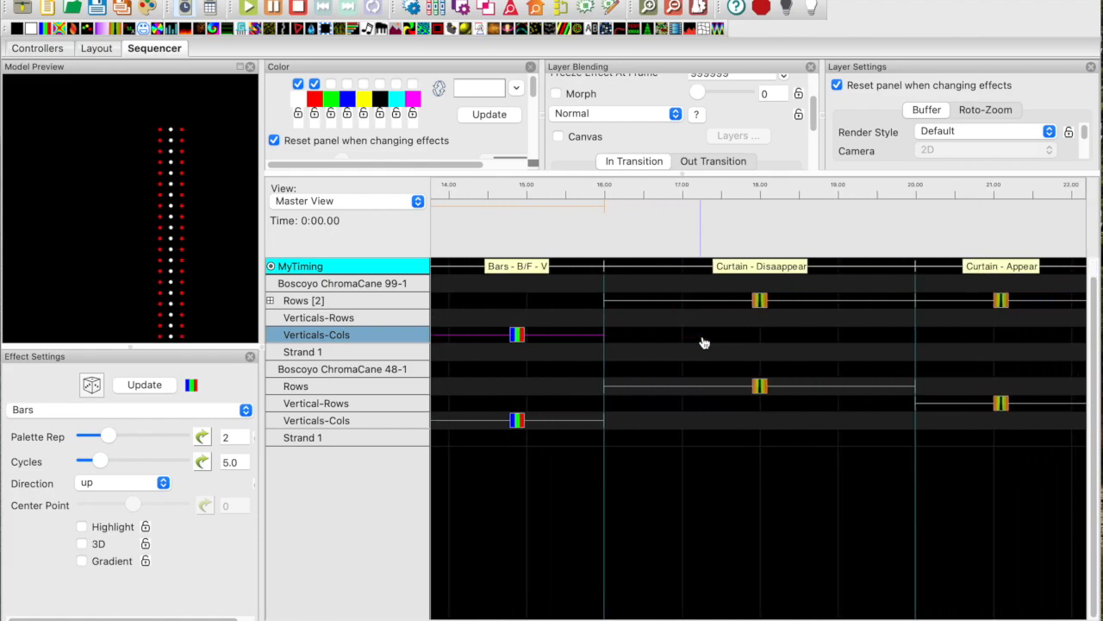
Select the Curtain - Disappear effect on the first cane's Rows.
left_click(304, 300)
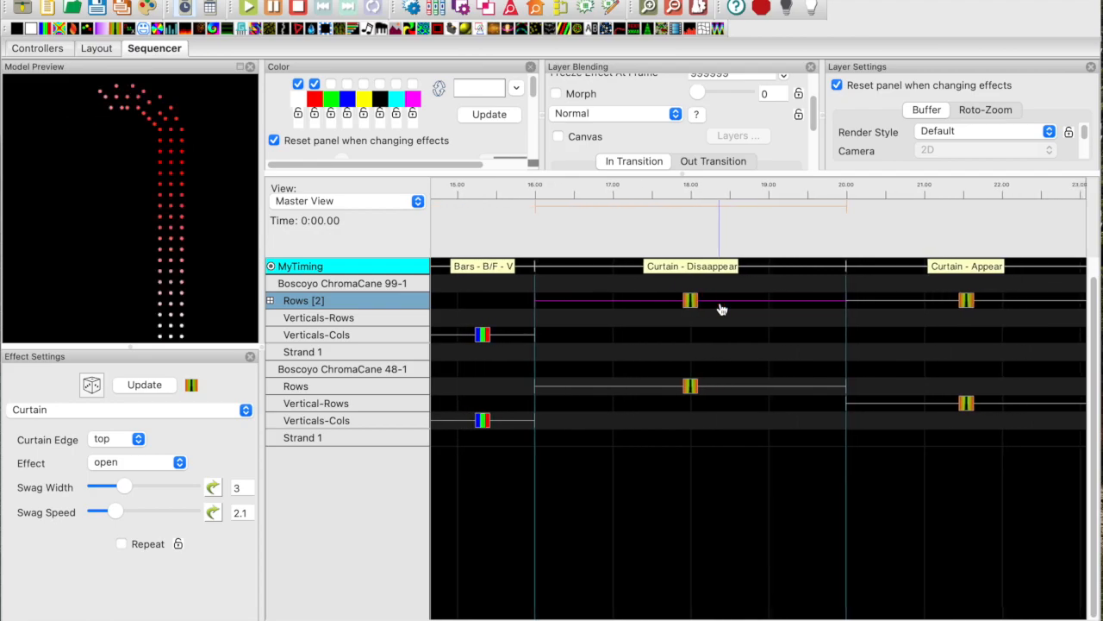
Compare Curtain effects ending on Curtain - V - Appear, then select Garland Stack 2.
left_click(690, 385)
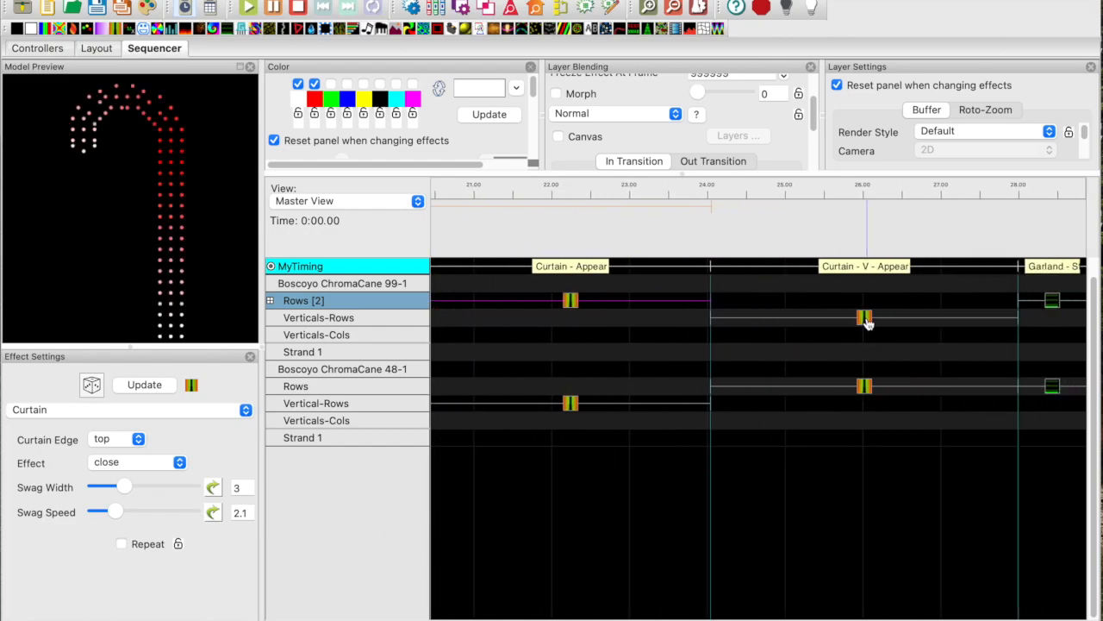
left_click(866, 316)
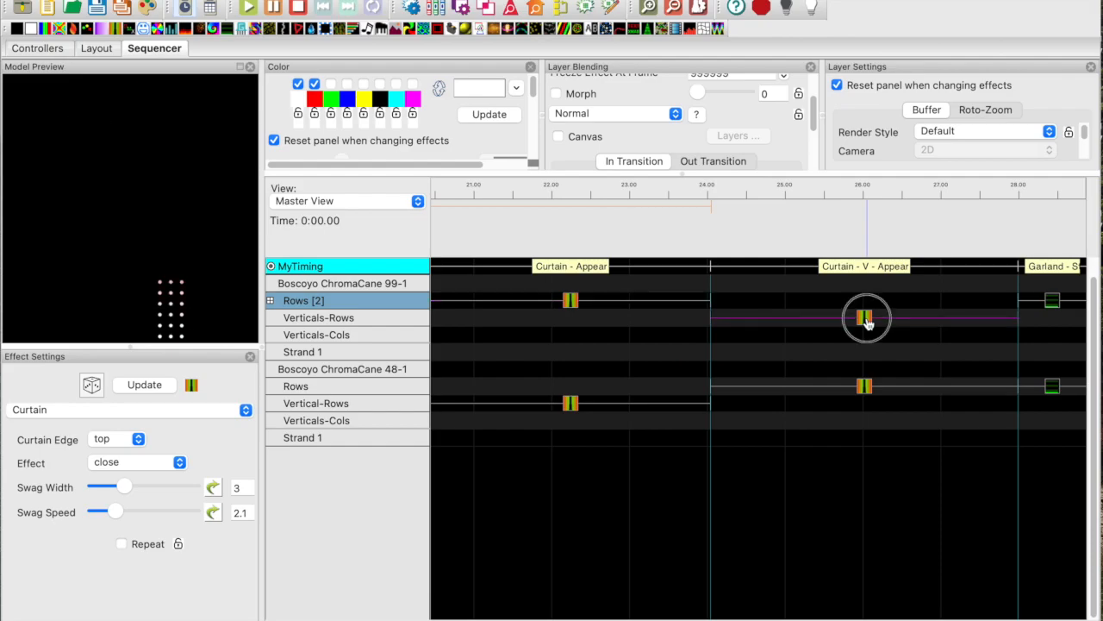
left_click(318, 317)
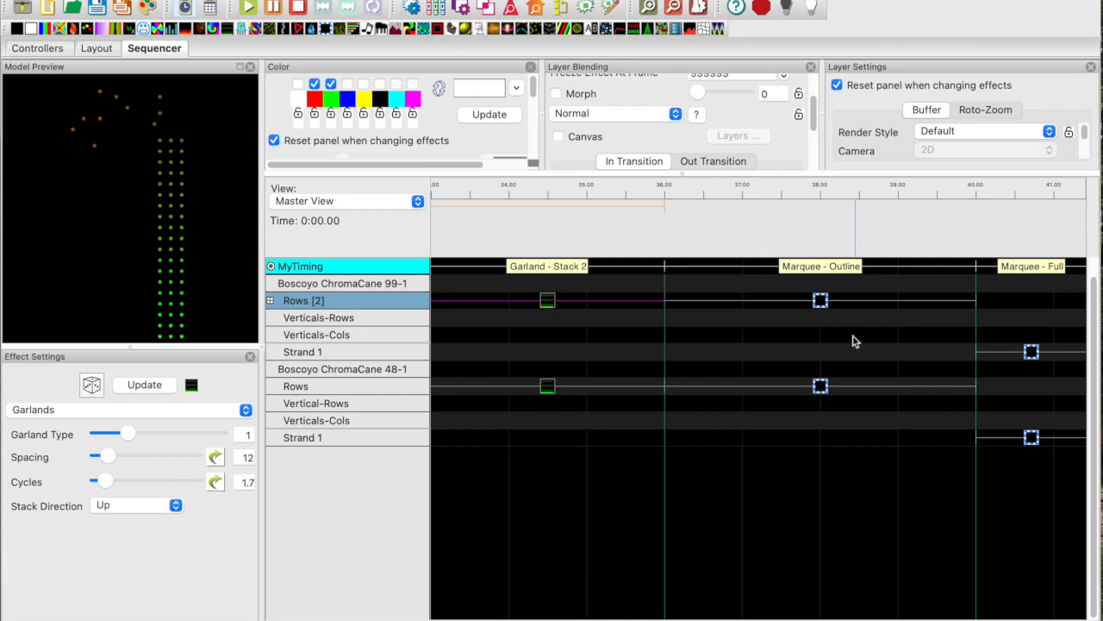
Select the Marquee - Full effect on the first cane's Strand 1.
left_click(820, 300)
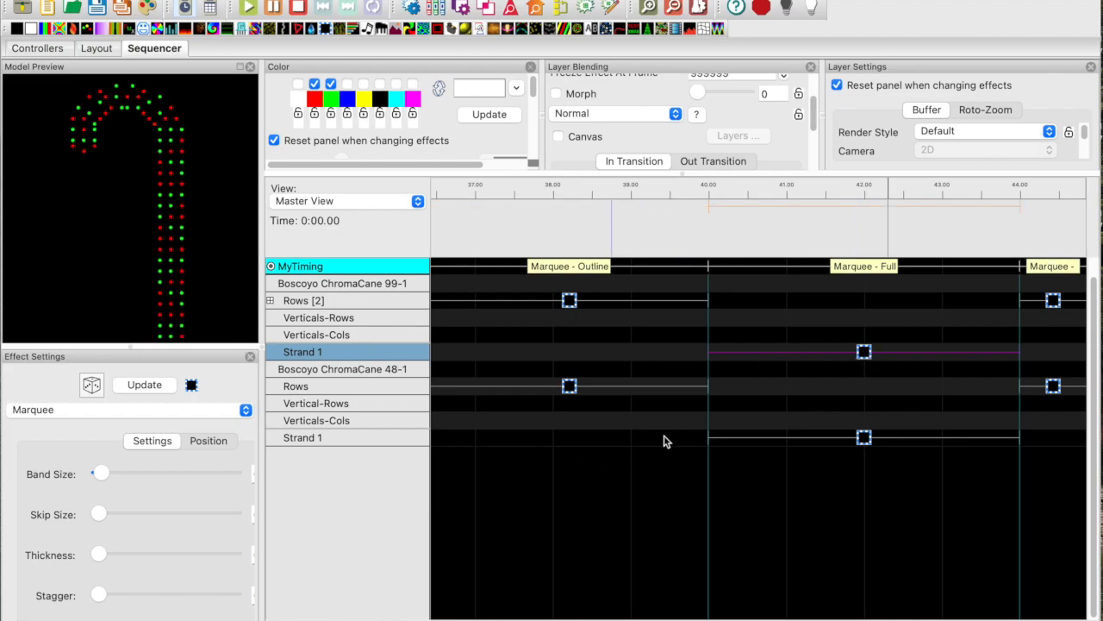
Select Marquee - Outline - 2 on the first cane's Rows.
left_click(864, 437)
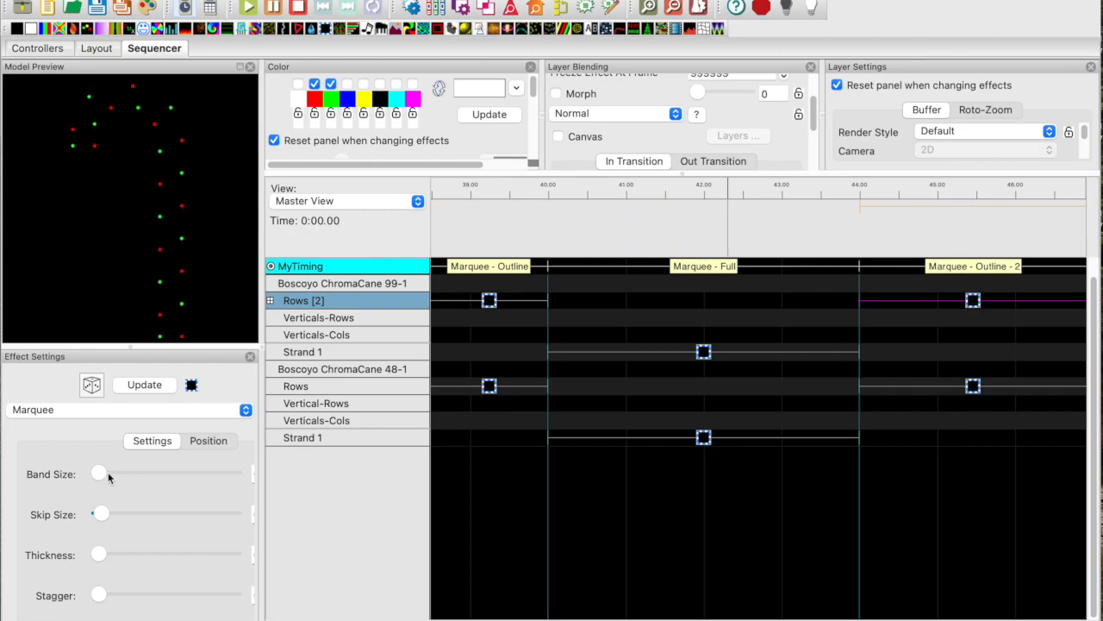
mouse_move(89, 520)
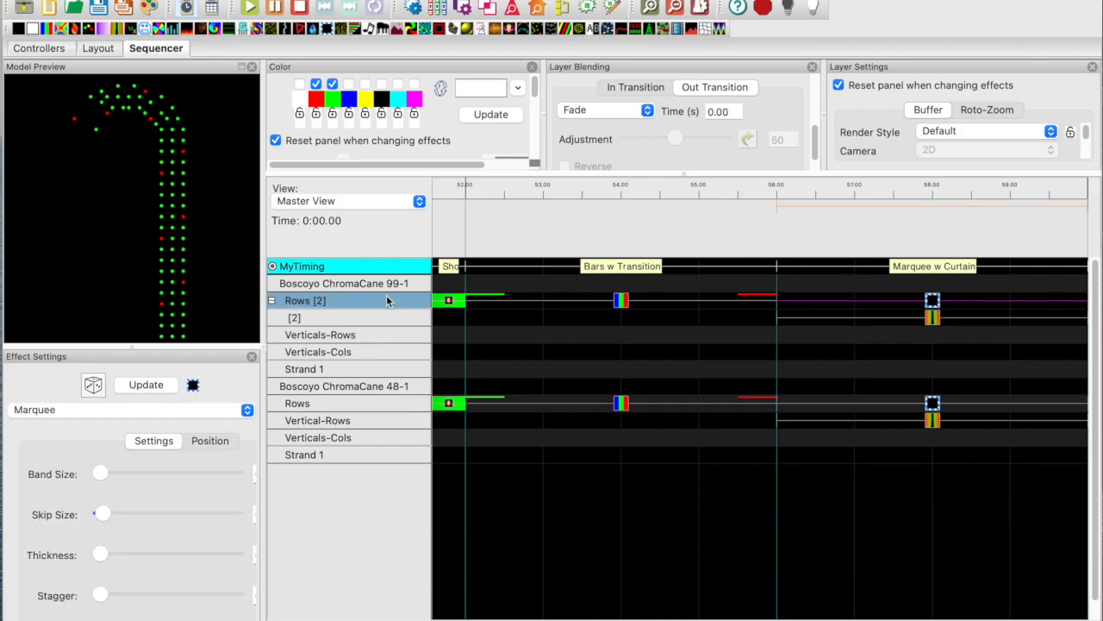
Expand the first cane's Rows layers, then select each cane's Marquee effect on Rows to preview.
right_click(304, 300)
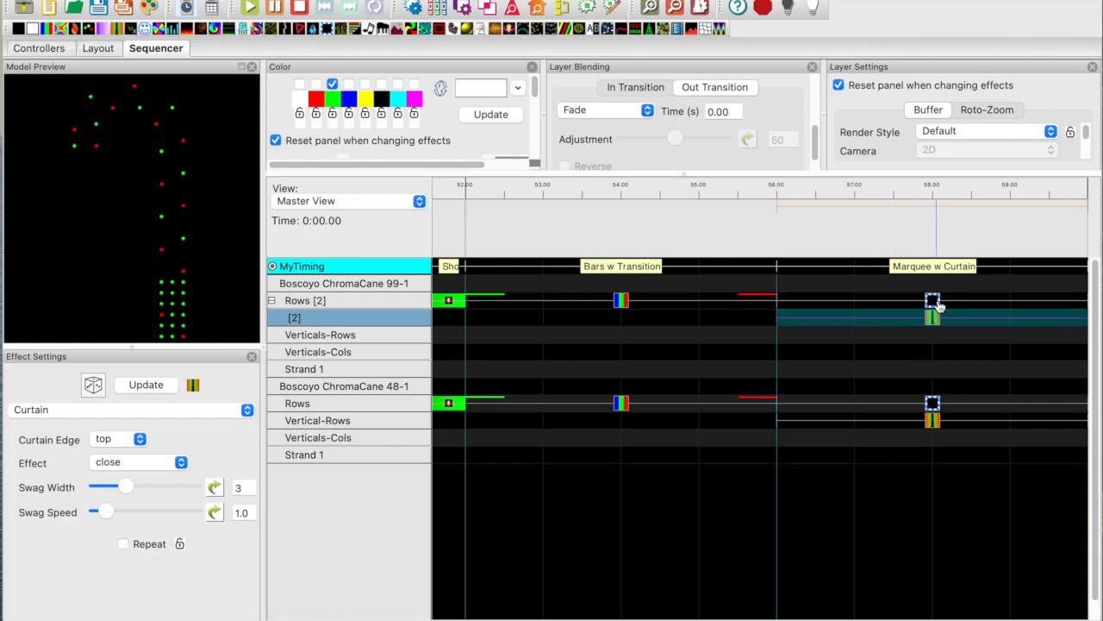
left_click(933, 310)
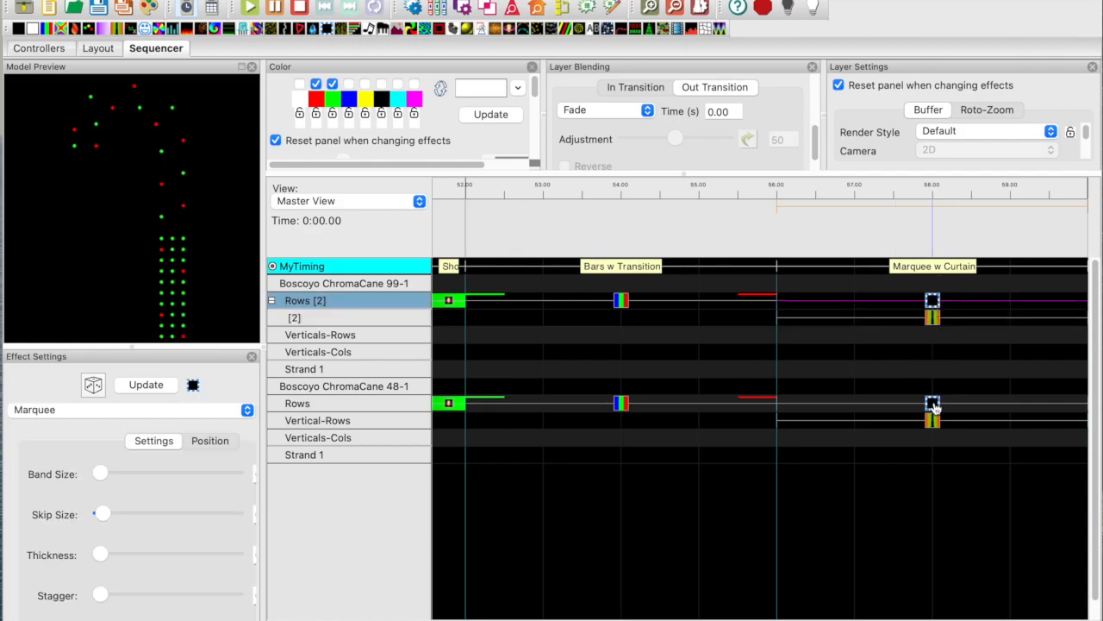
left_click(298, 402)
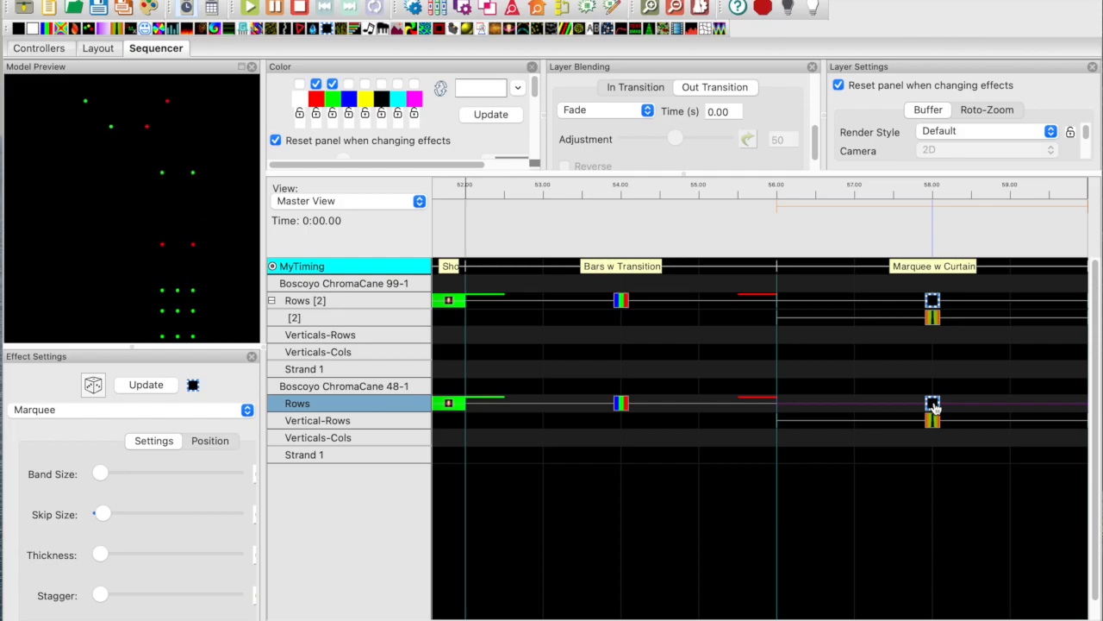